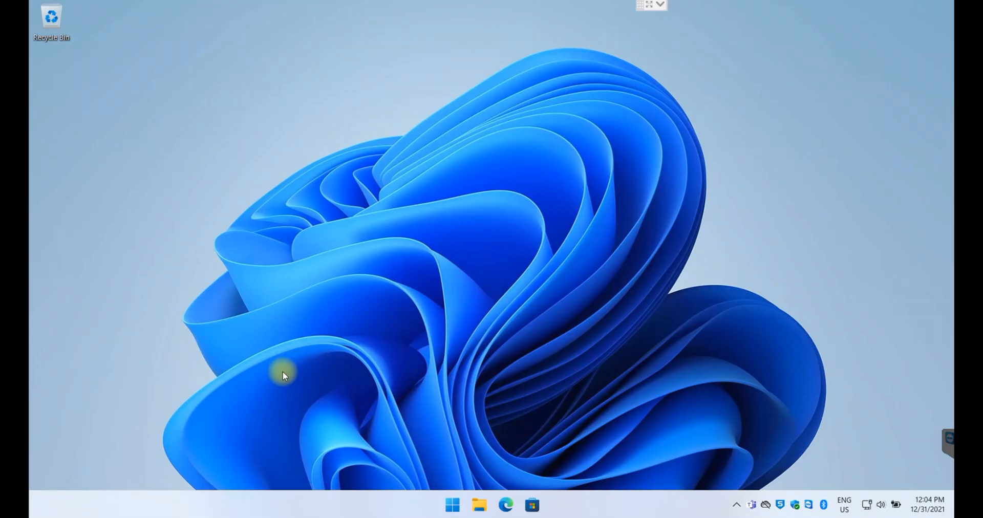
mouse_move(270, 370)
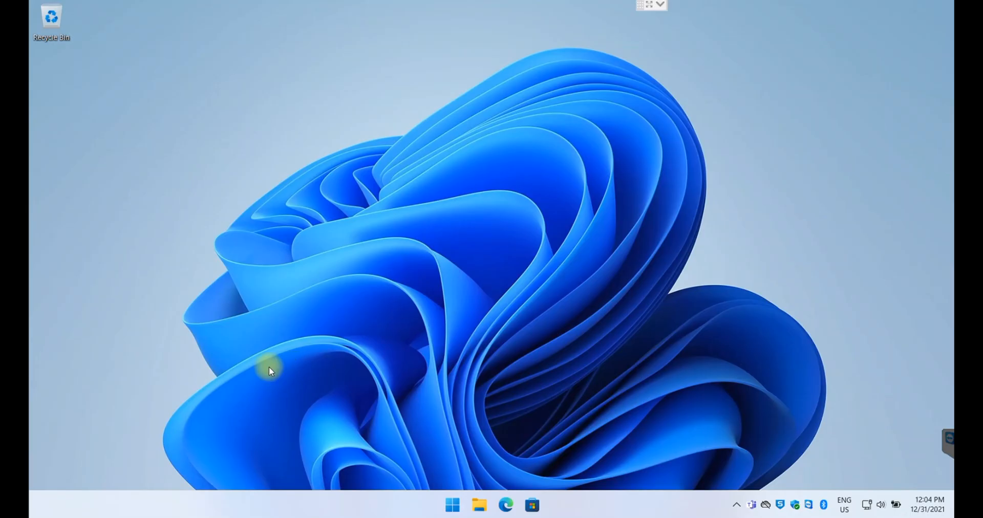
mouse_move(455, 265)
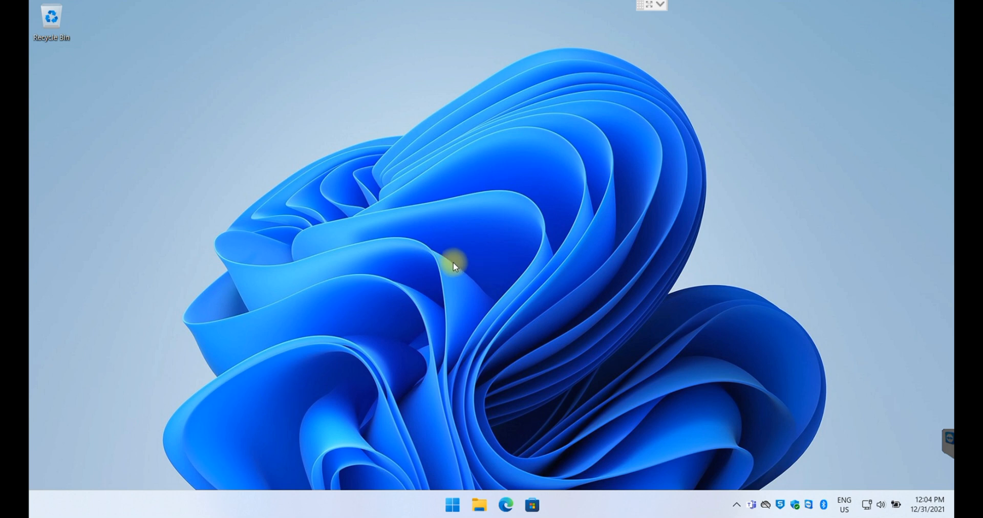
mouse_move(505, 209)
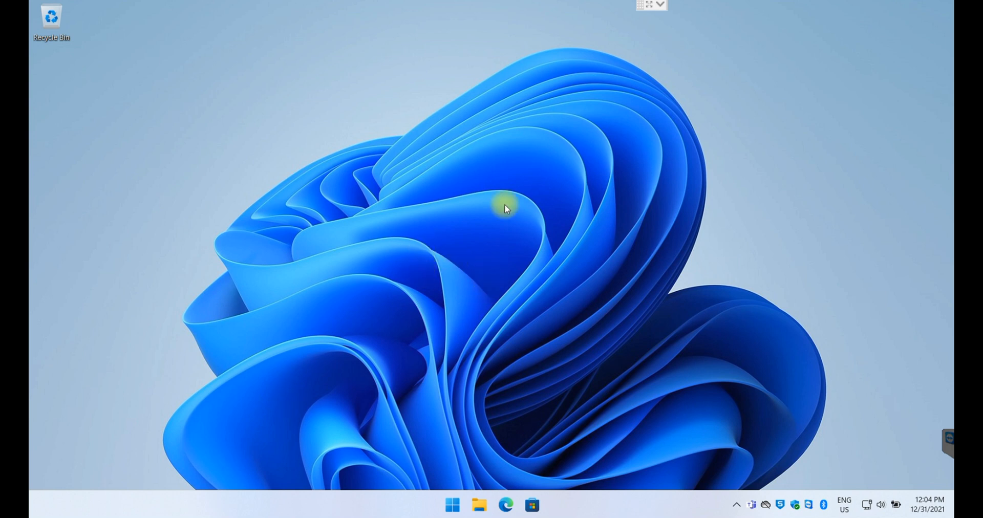
mouse_move(564, 221)
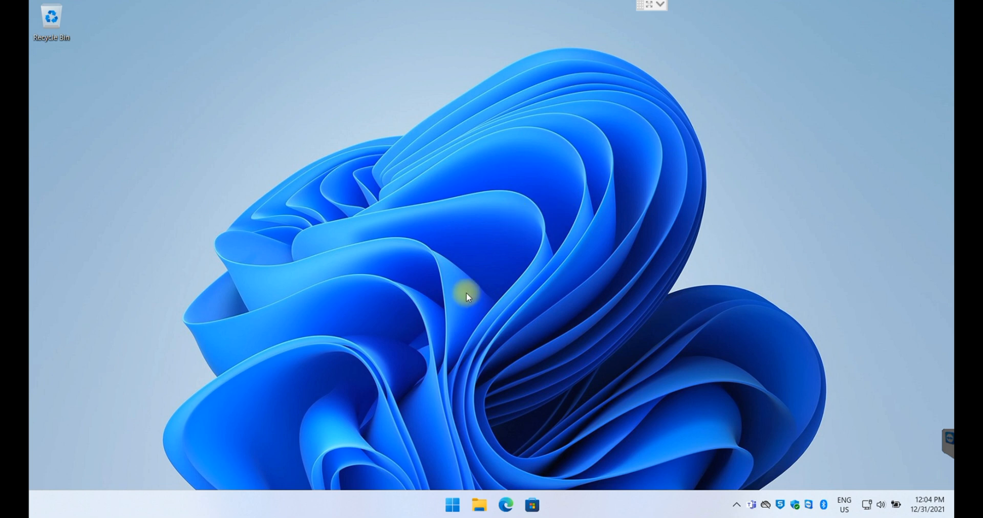
mouse_move(500, 191)
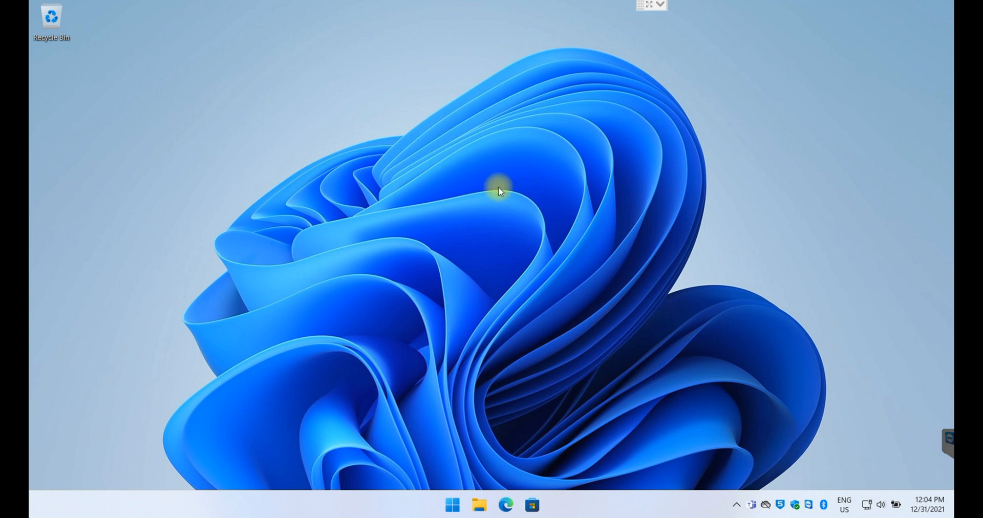
mouse_move(590, 300)
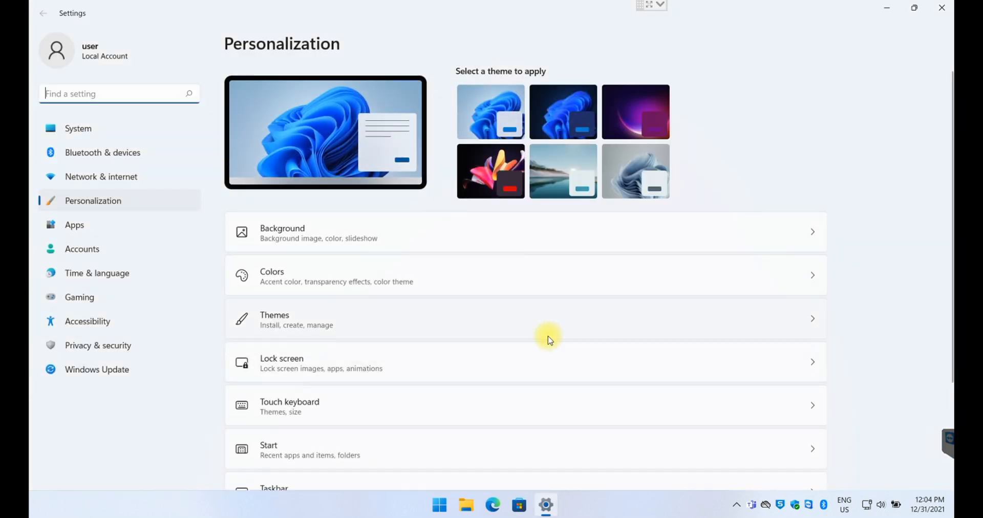
mouse_move(334, 299)
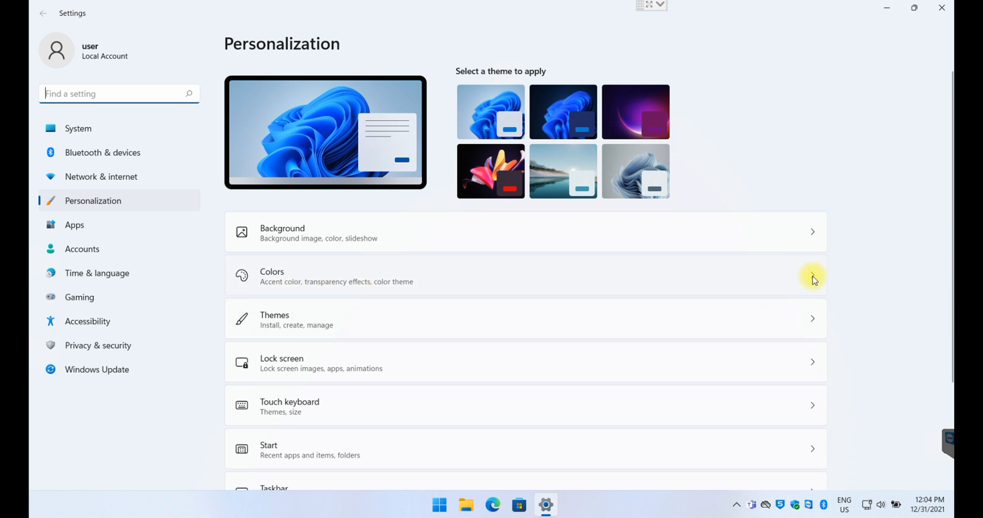
- In Colors, switch the mode to Dark, then back to Light, leaving the mode list showing
click(524, 276)
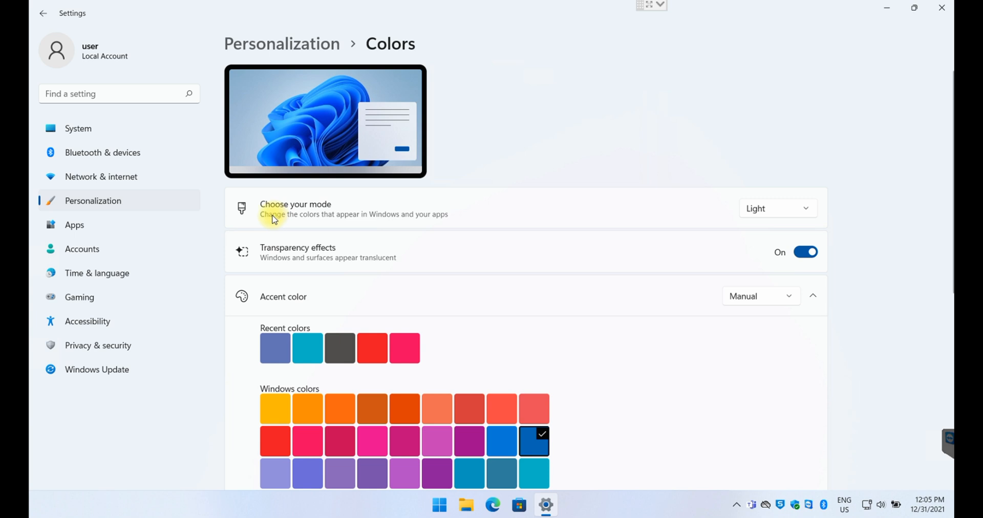
mouse_move(808, 211)
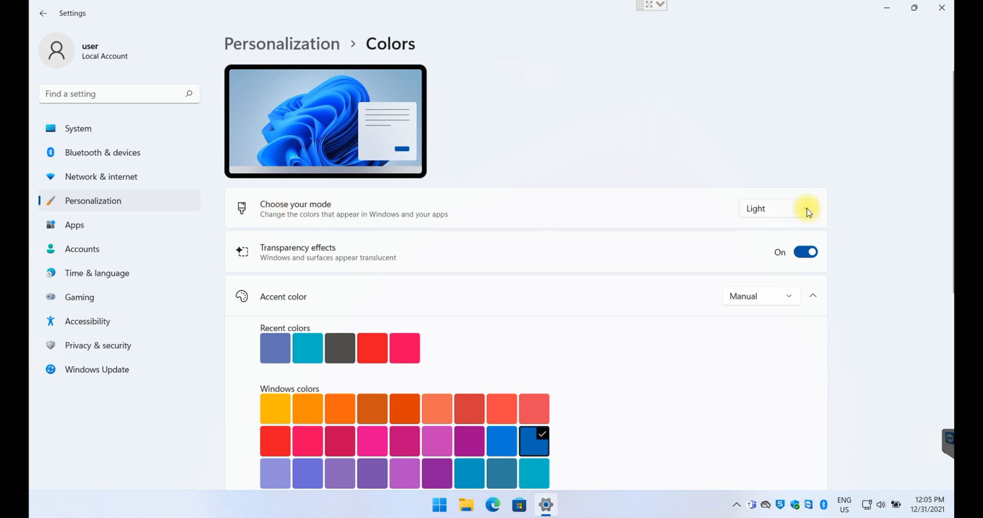
mouse_move(308, 506)
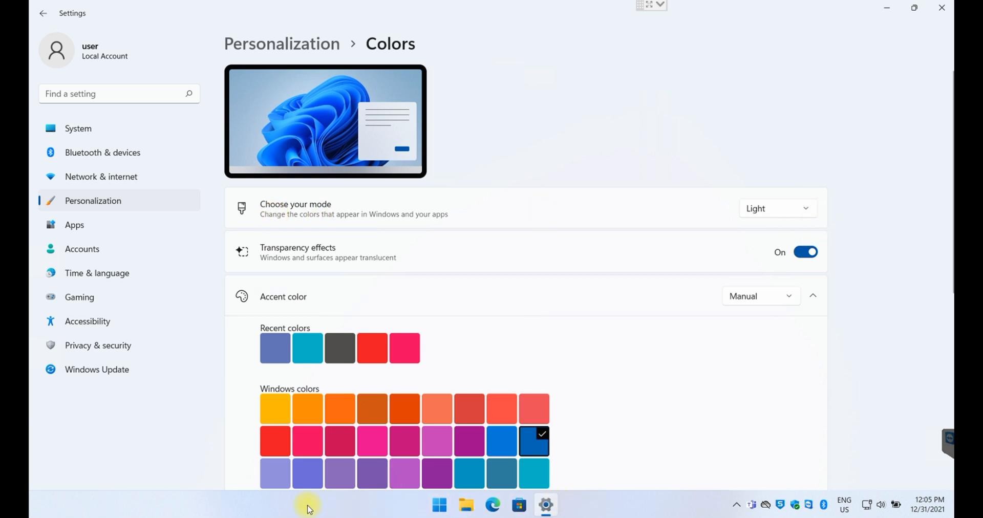
mouse_move(419, 513)
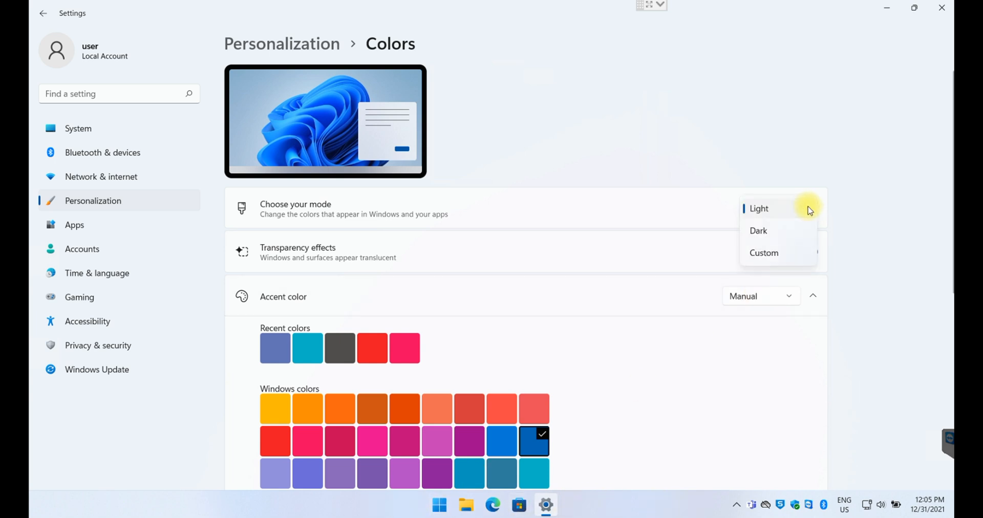
click(758, 230)
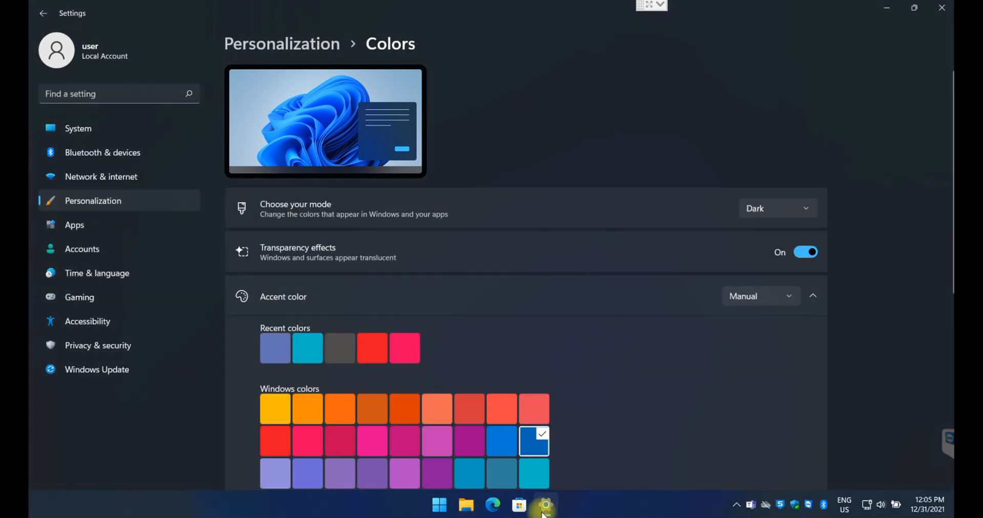
mouse_move(483, 208)
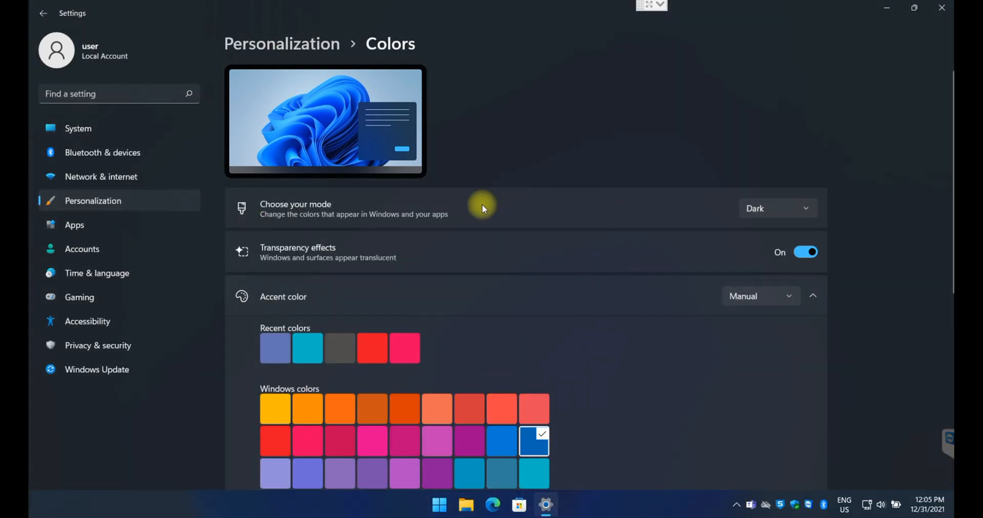
mouse_move(604, 505)
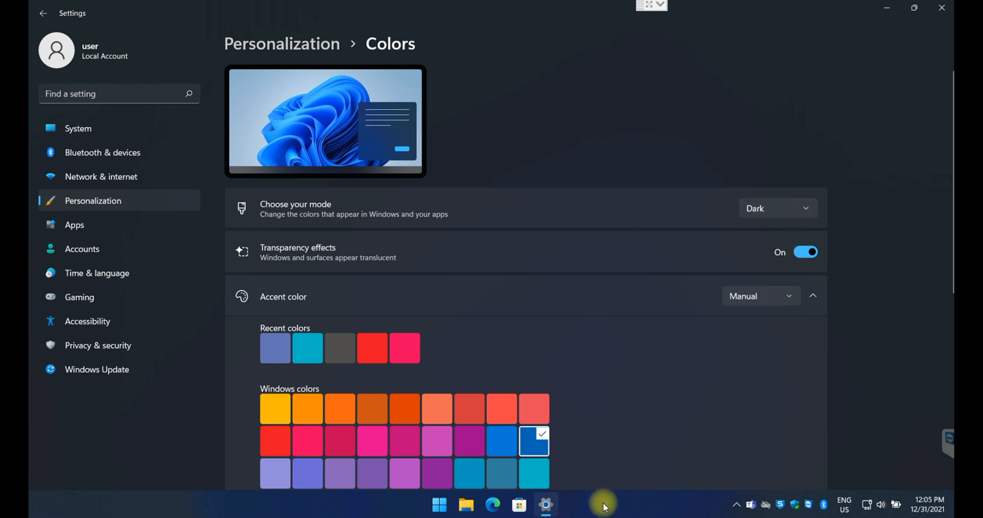
click(778, 208)
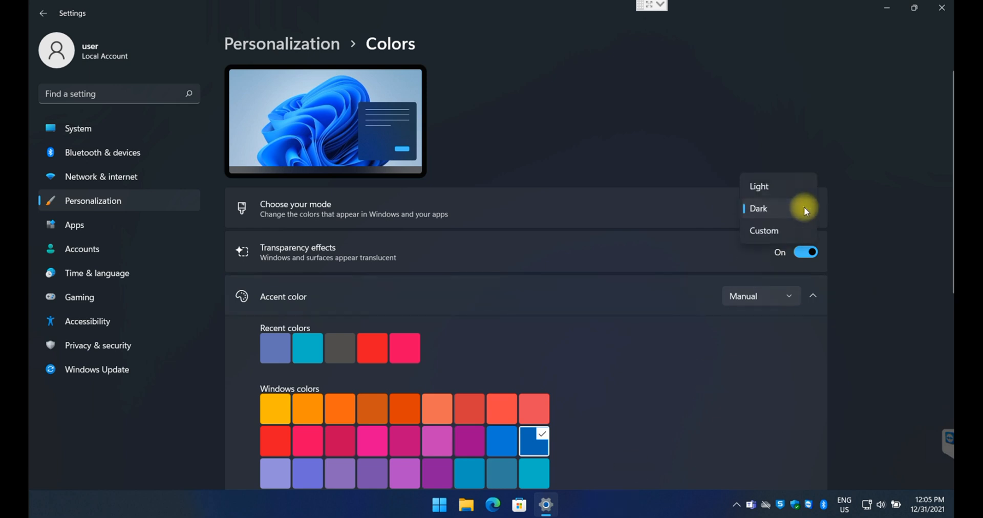
mouse_move(780, 212)
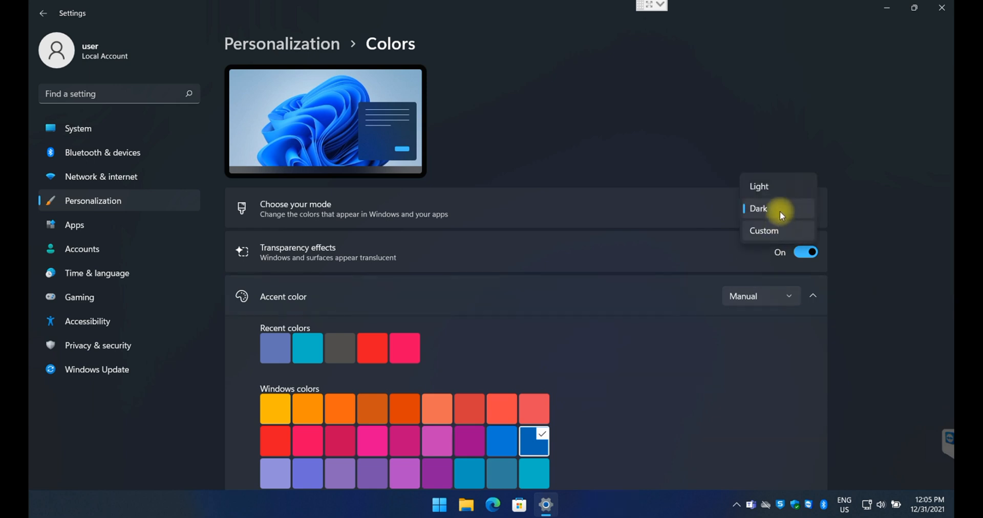
click(759, 186)
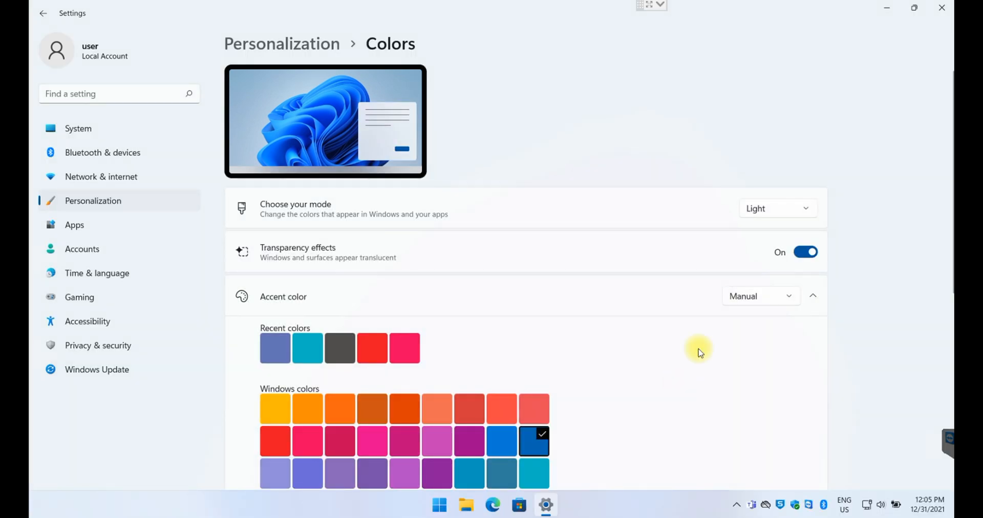
click(777, 208)
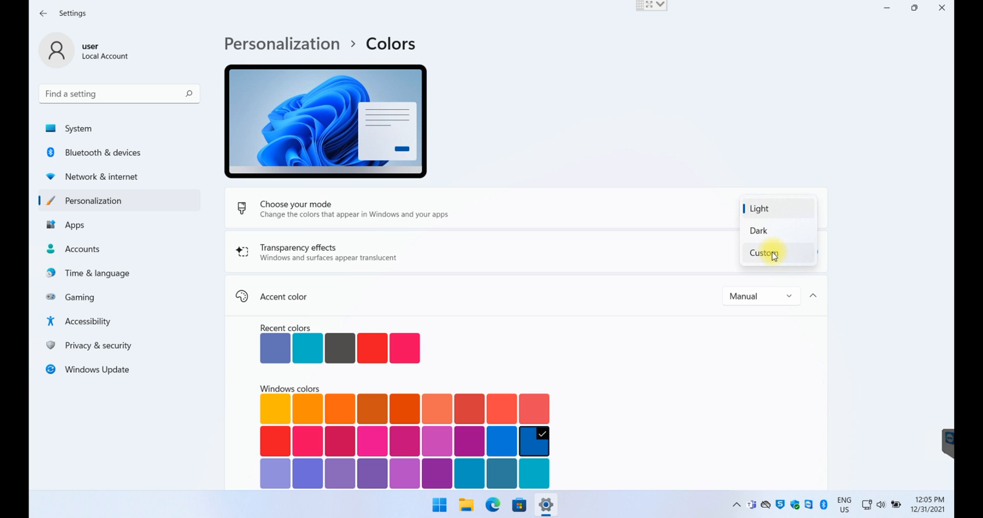
click(763, 253)
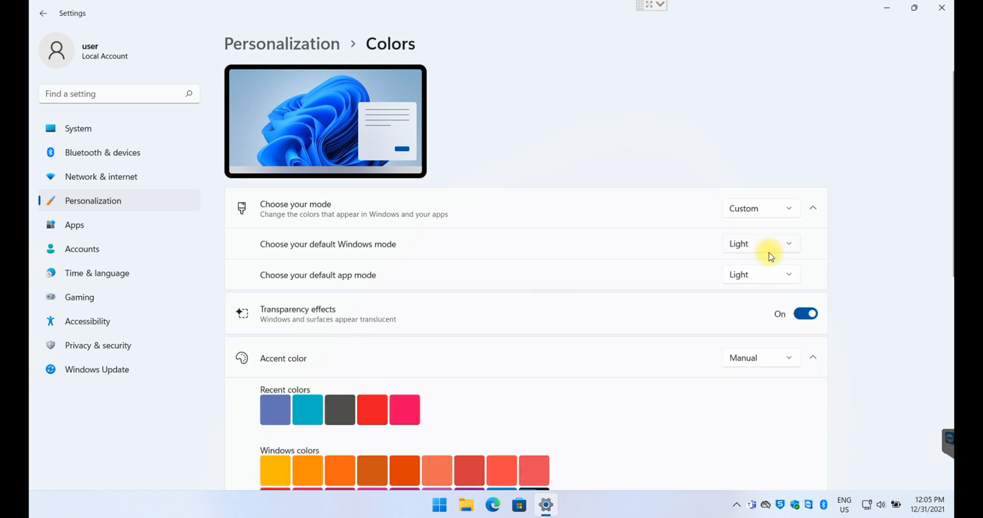
mouse_move(562, 262)
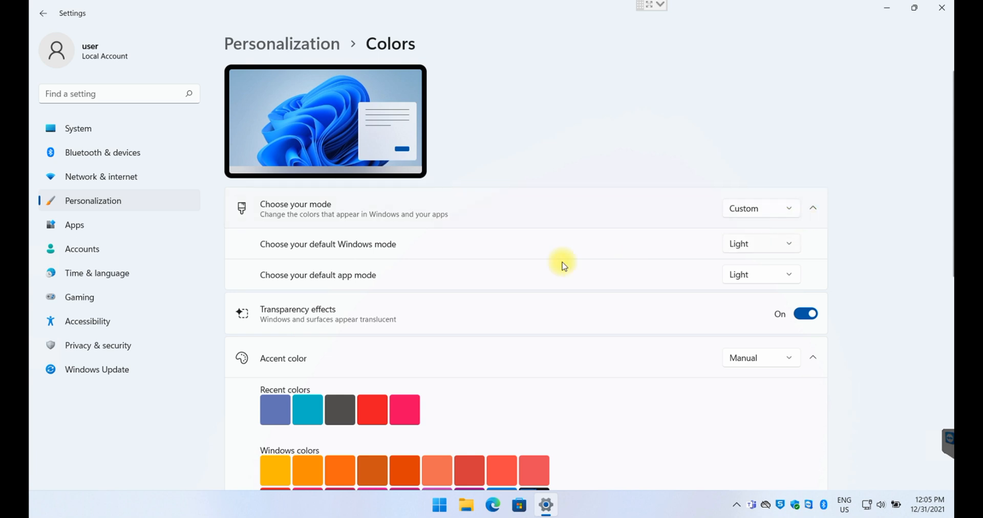
mouse_move(366, 260)
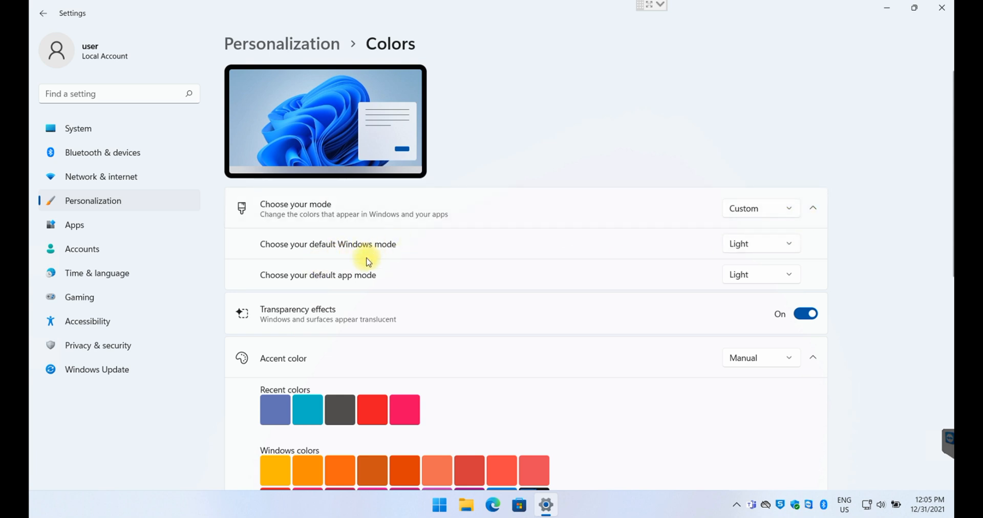
mouse_move(361, 261)
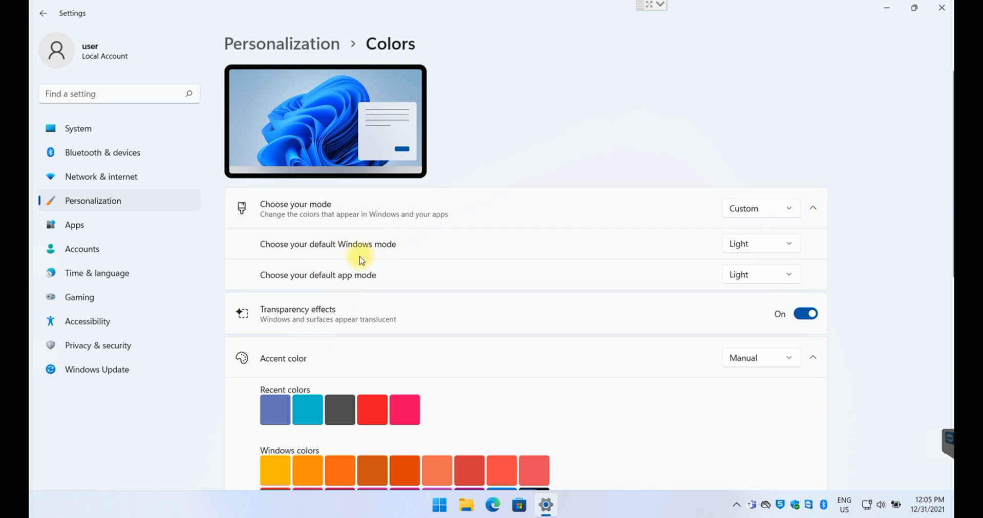
mouse_move(717, 261)
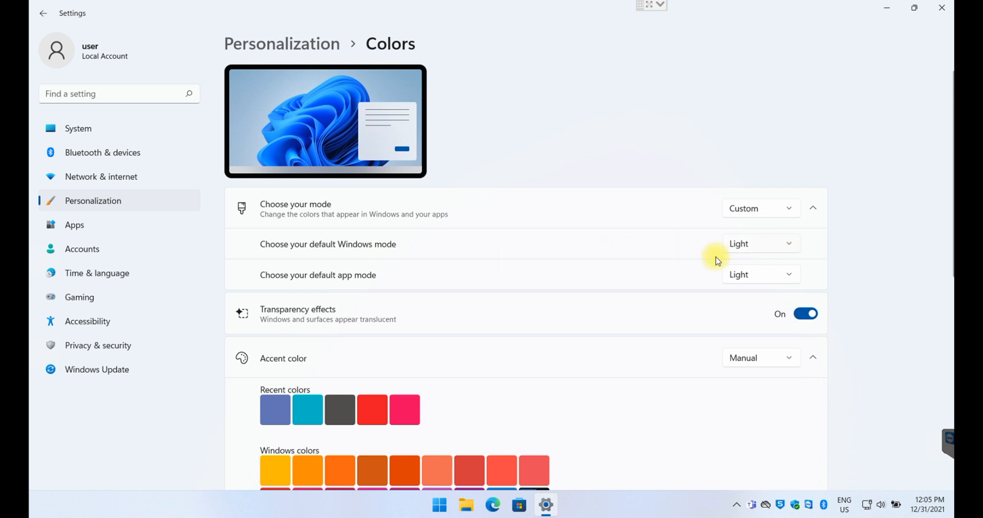
mouse_move(384, 287)
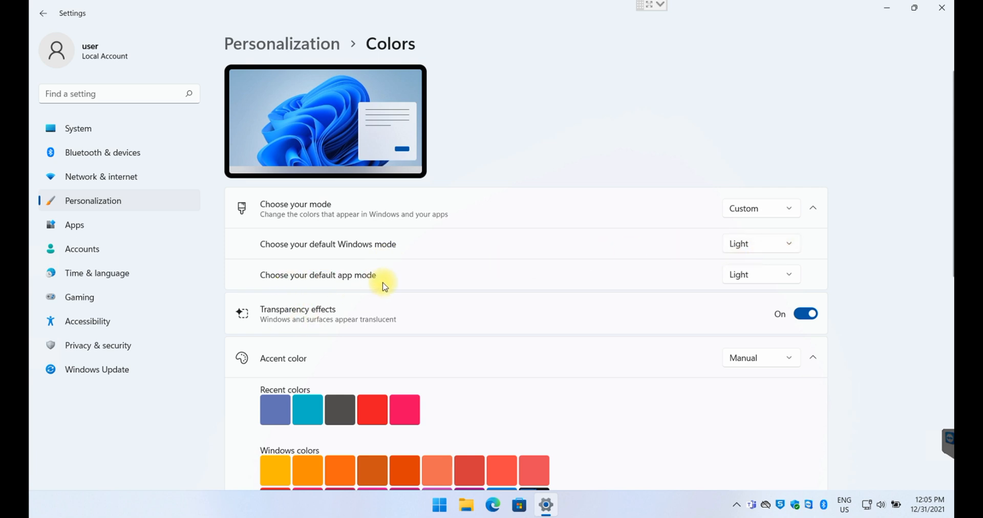
mouse_move(422, 281)
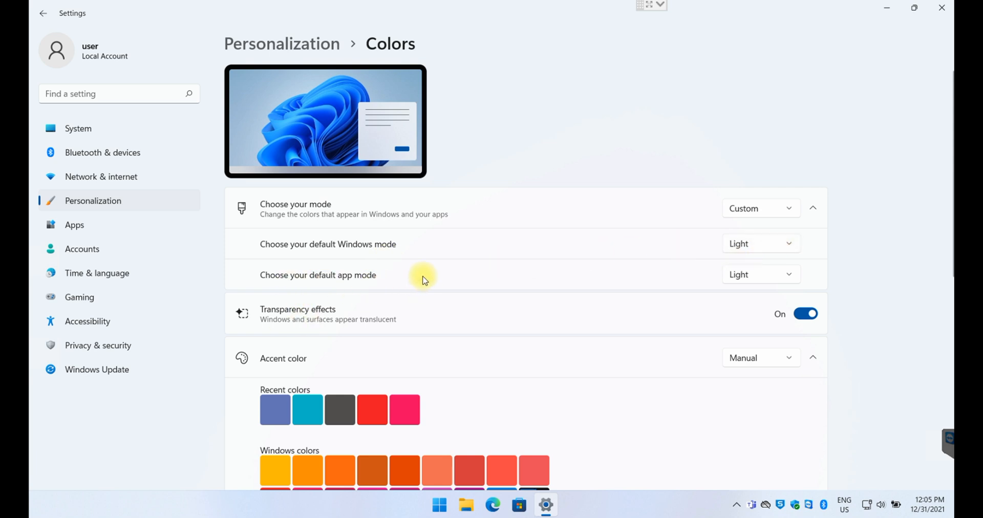
mouse_move(414, 295)
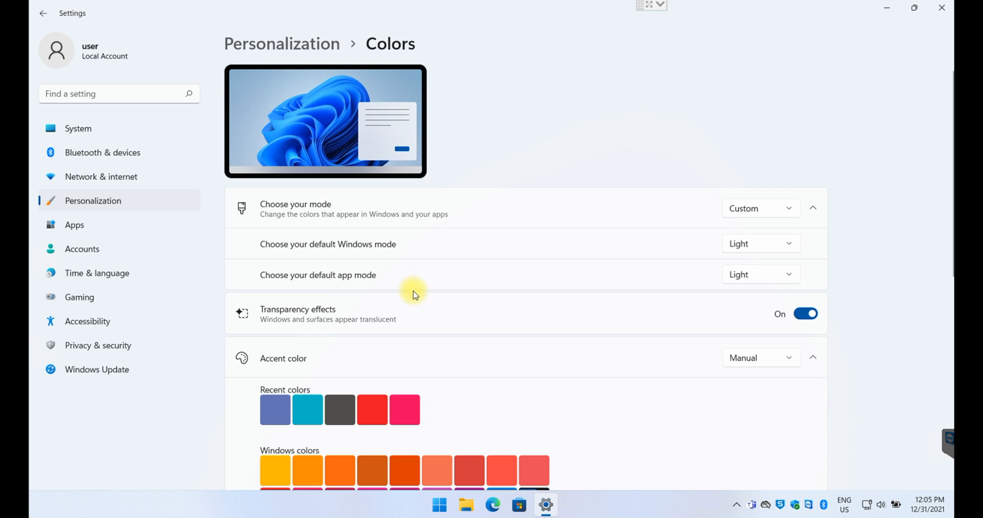
mouse_move(408, 250)
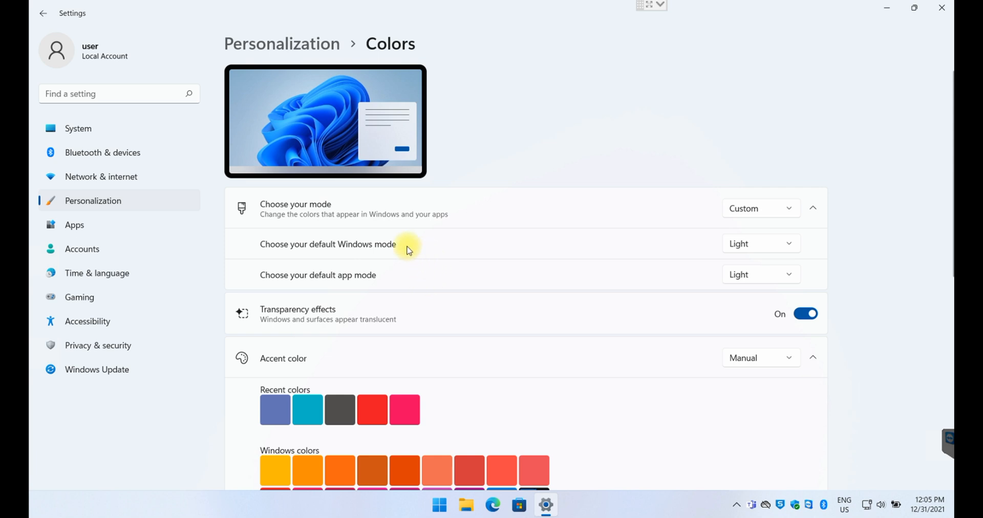
- Keep the default Windows mode Light and set the default app mode to Dark
click(761, 244)
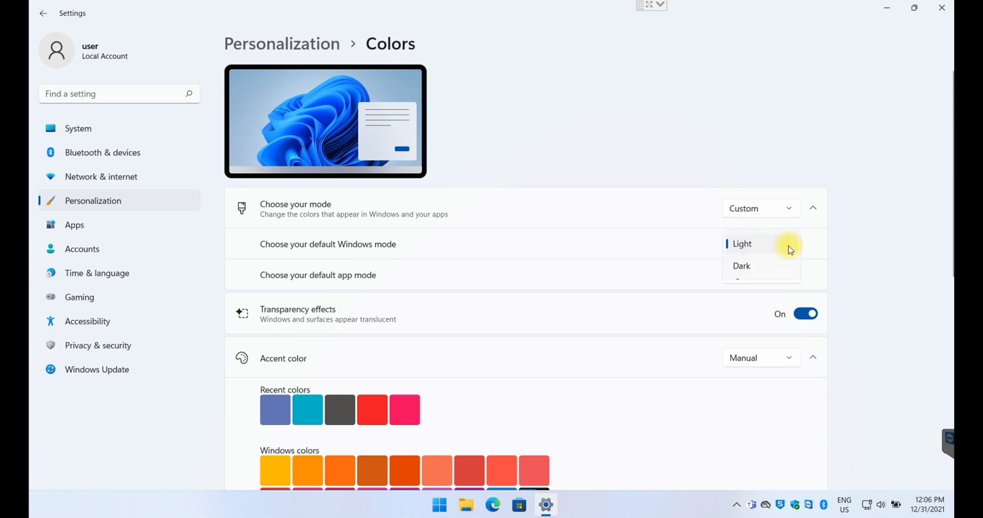
click(742, 244)
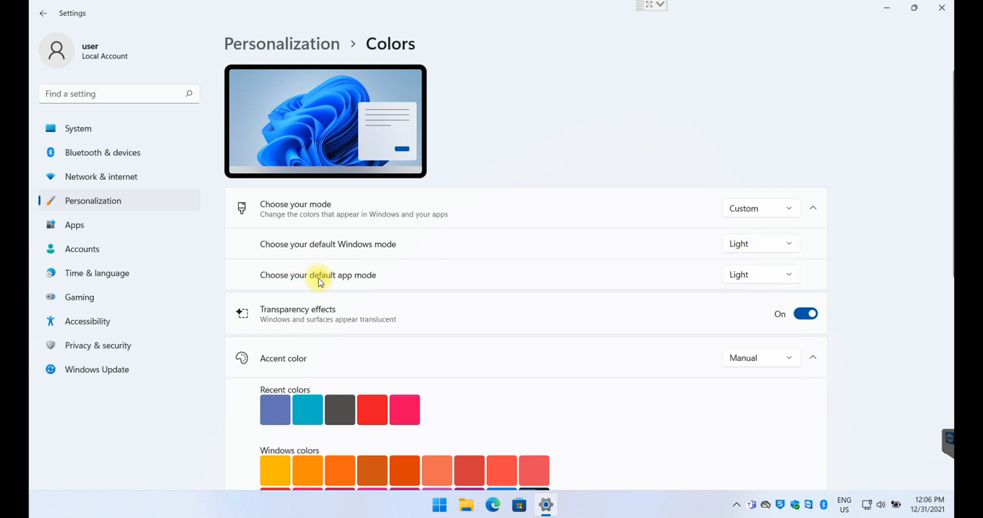
click(761, 275)
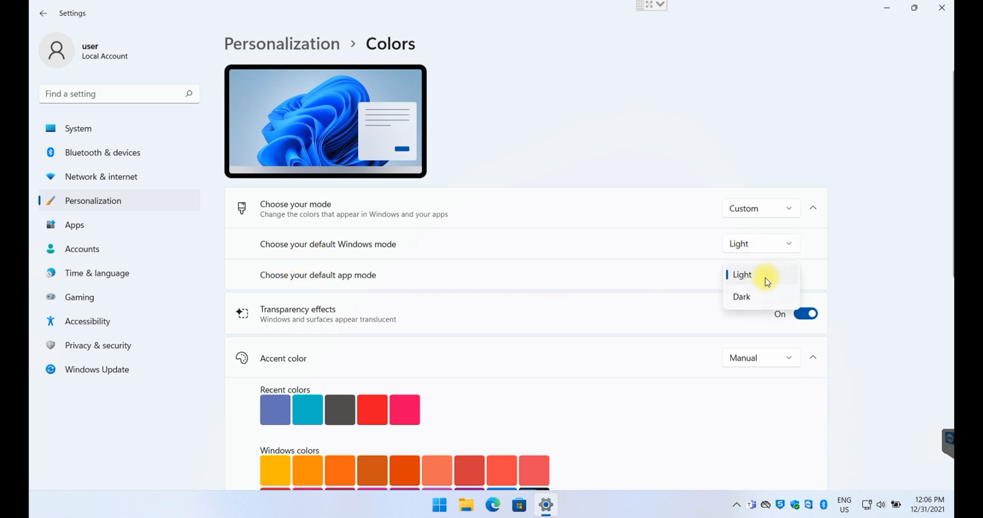
mouse_move(751, 301)
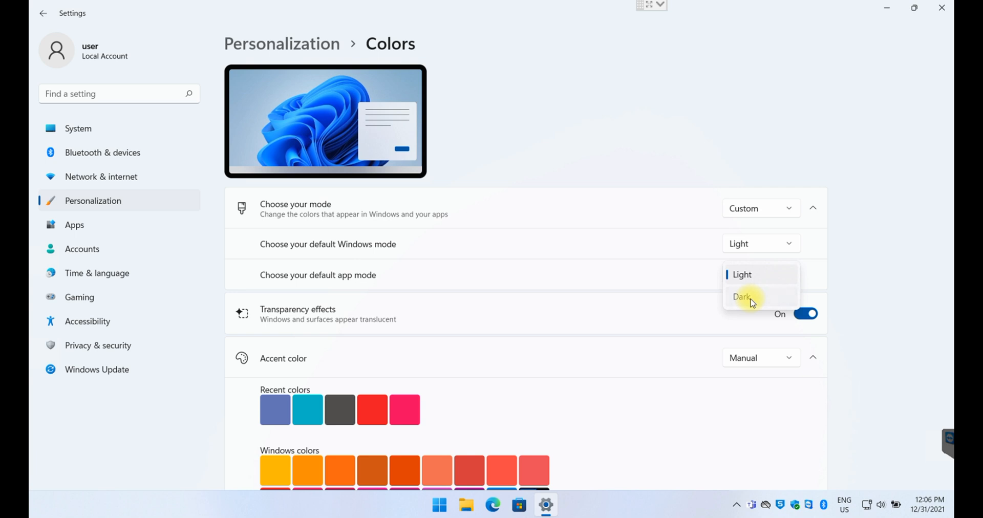
click(743, 297)
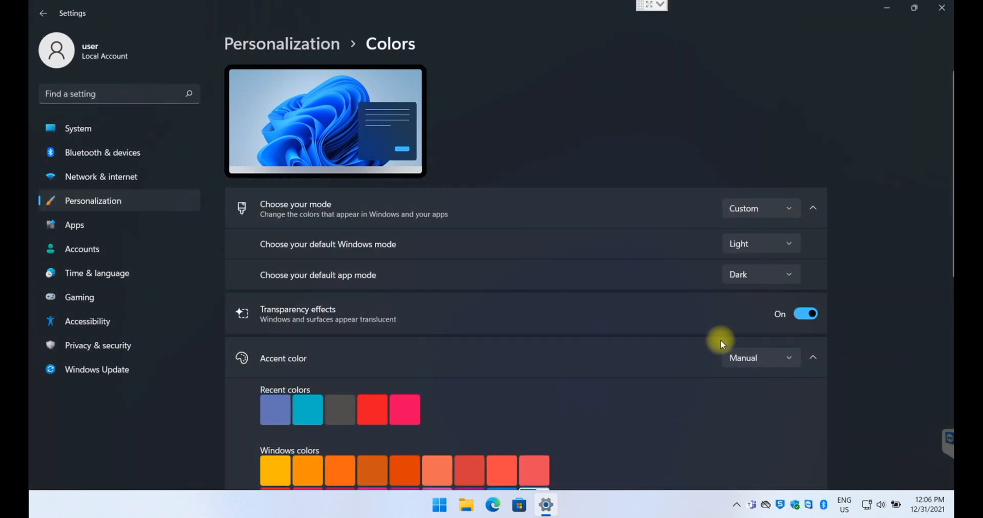
mouse_move(292, 511)
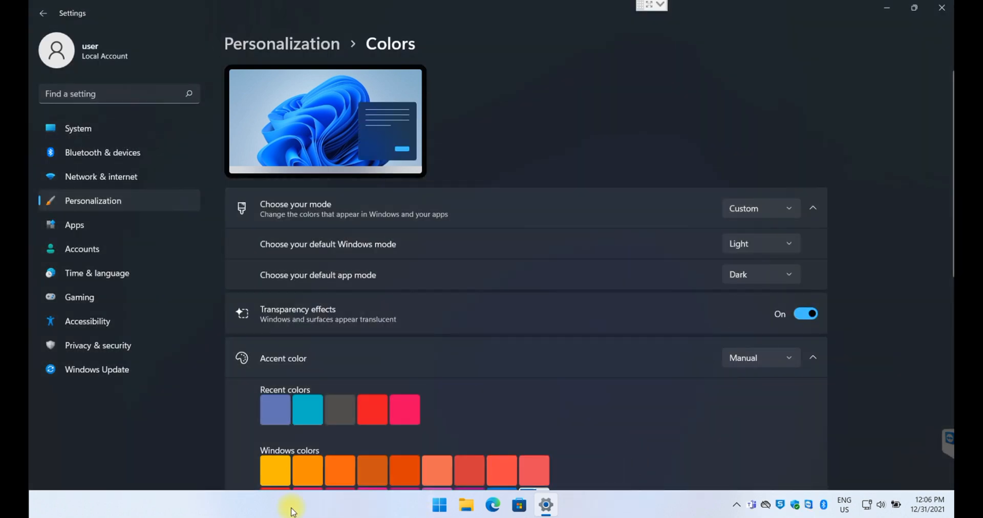
mouse_move(382, 509)
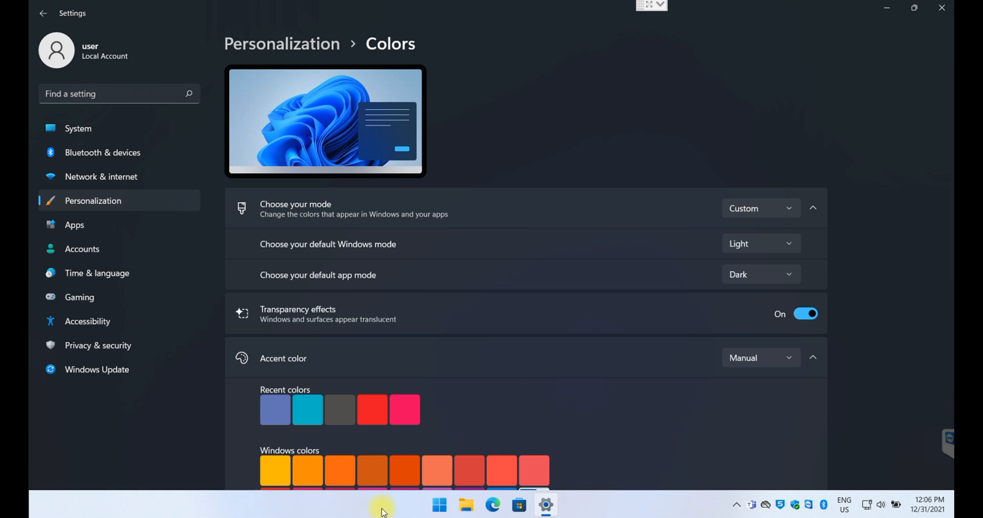
mouse_move(305, 79)
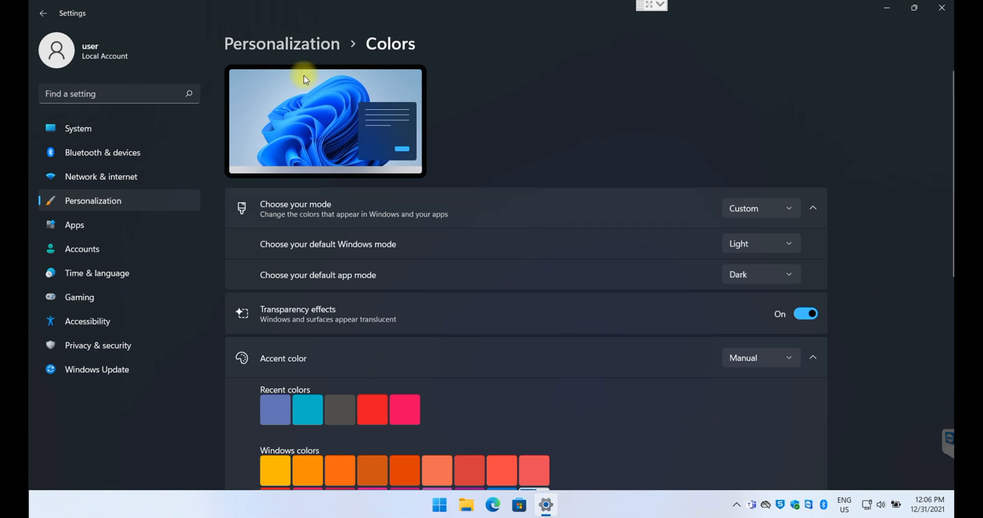
mouse_move(233, 242)
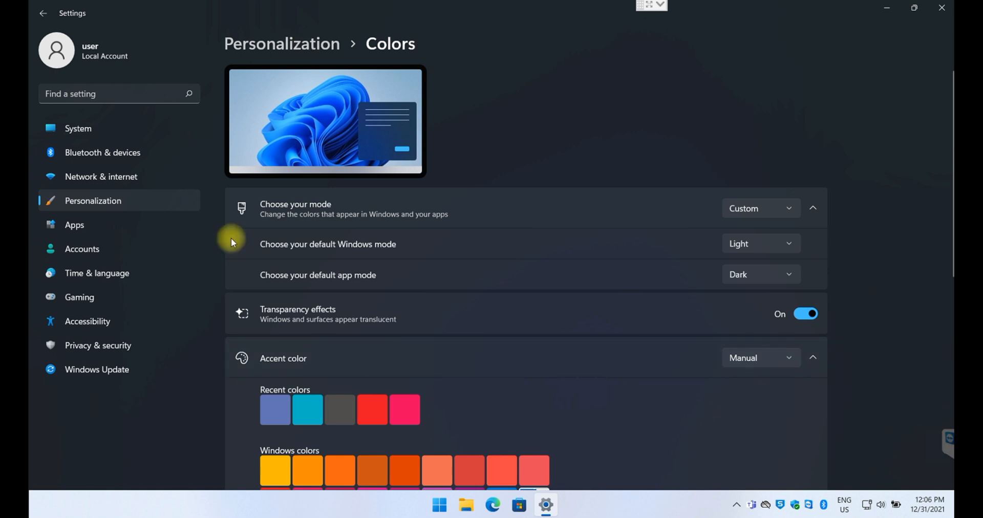
mouse_move(739, 231)
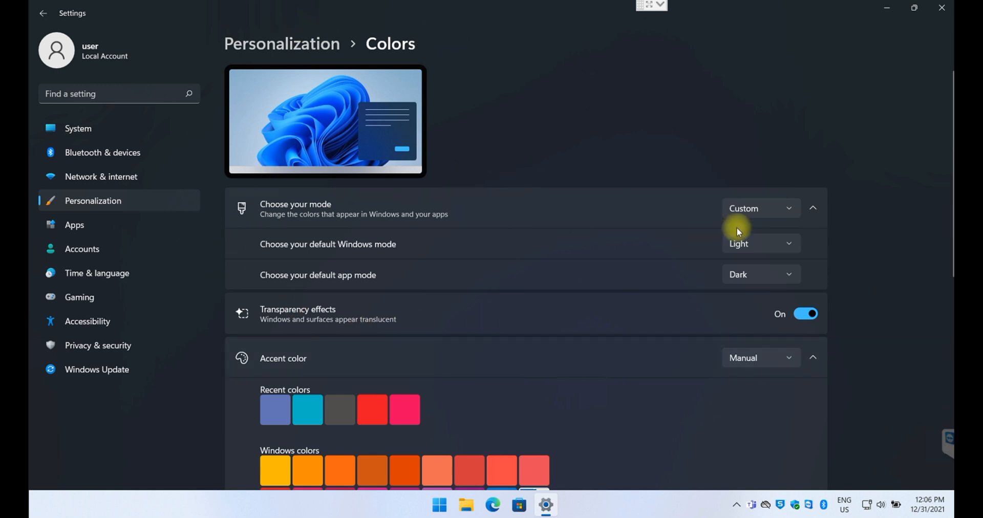
mouse_move(735, 233)
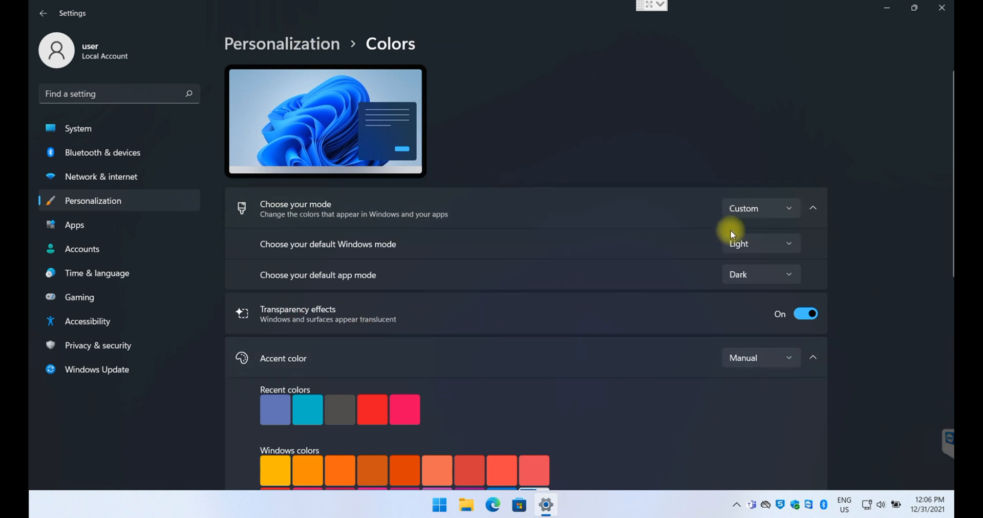
mouse_move(344, 341)
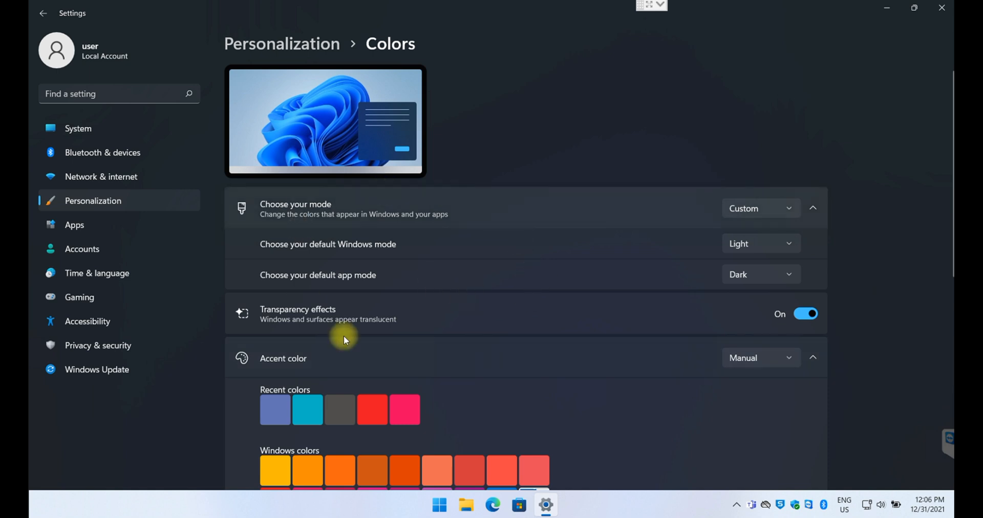
mouse_move(770, 260)
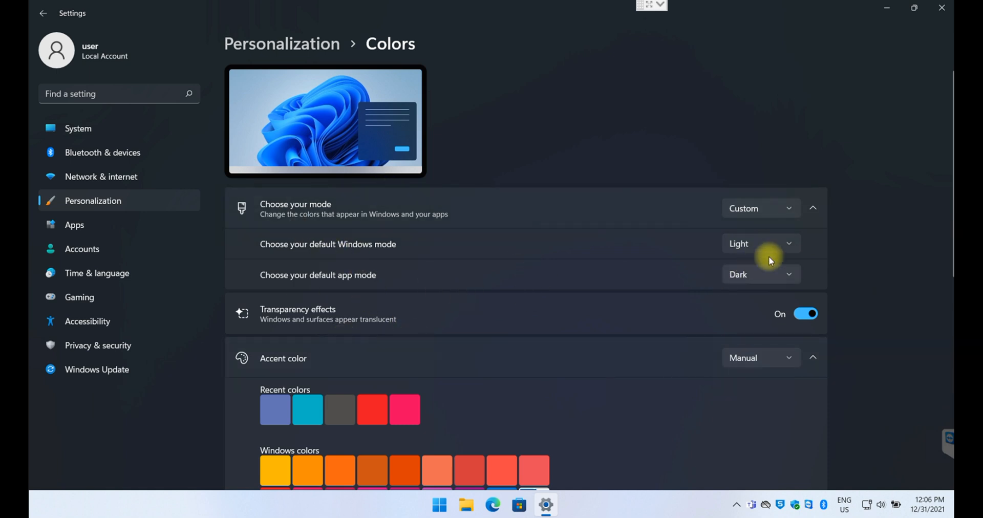
- Set the default Windows mode to Dark, with apps on Light
click(761, 244)
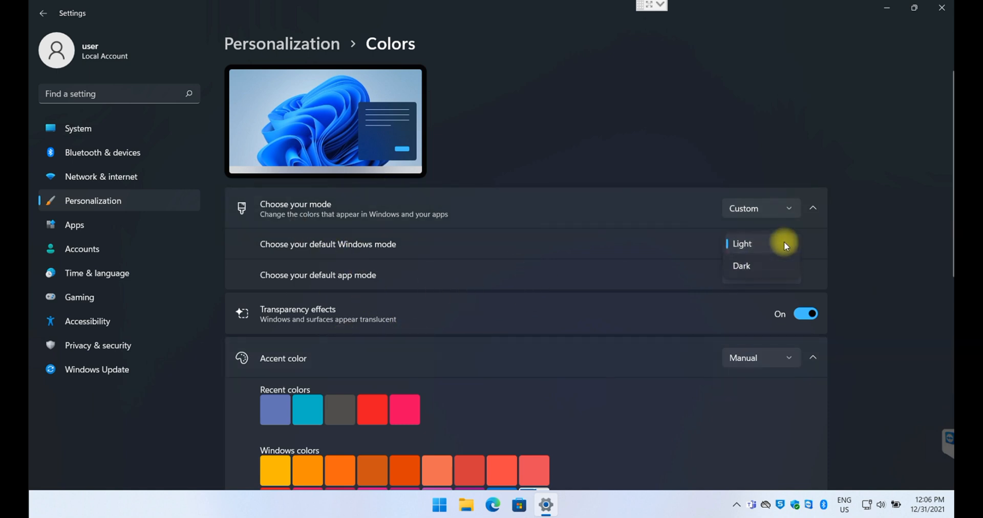
mouse_move(660, 287)
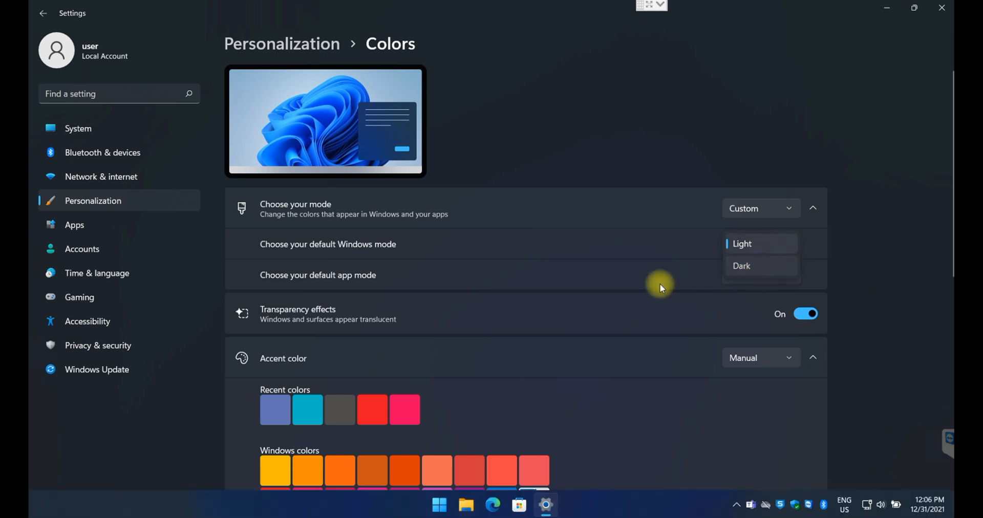
click(741, 265)
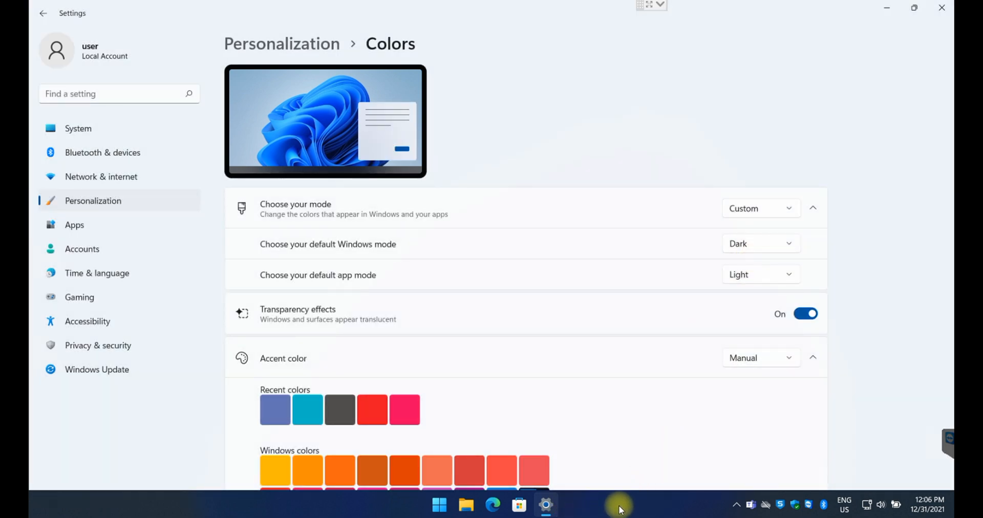
mouse_move(636, 420)
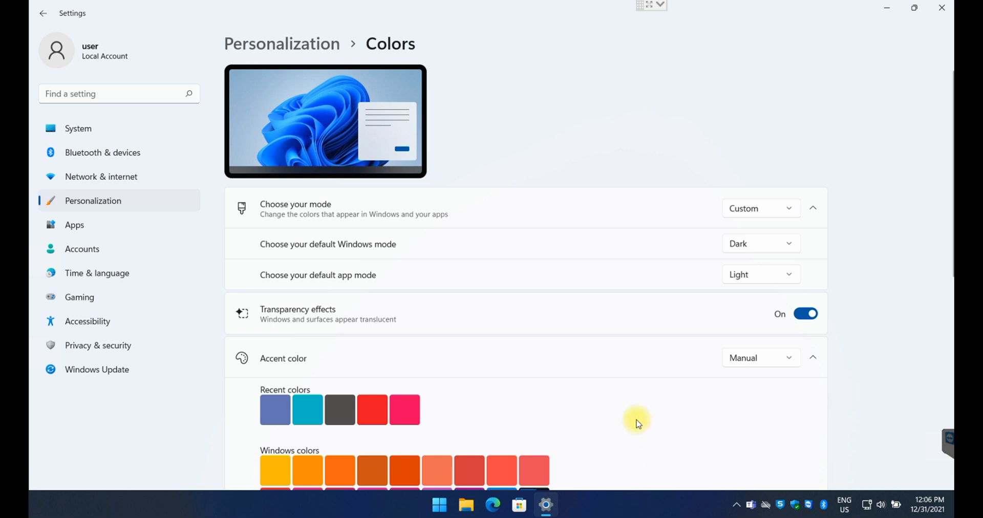
scroll(down, 3)
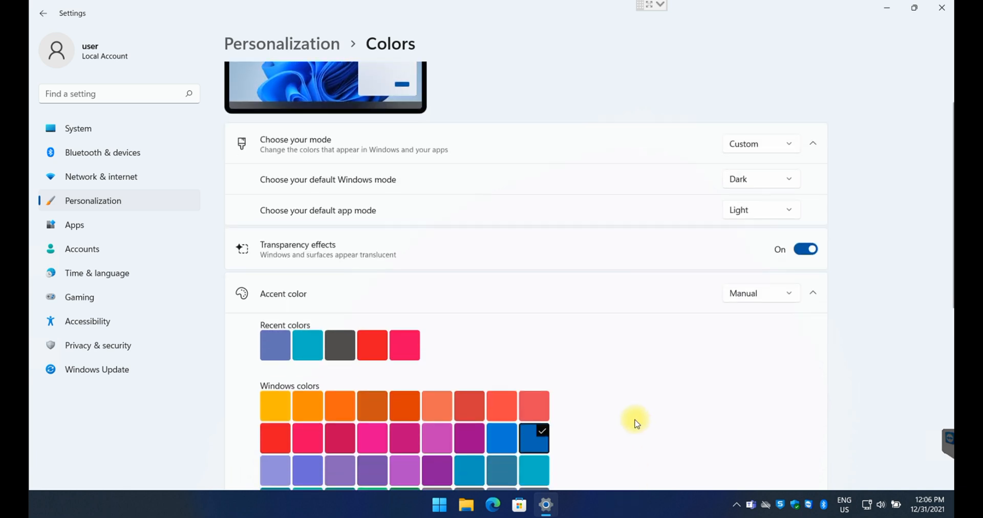
mouse_move(639, 414)
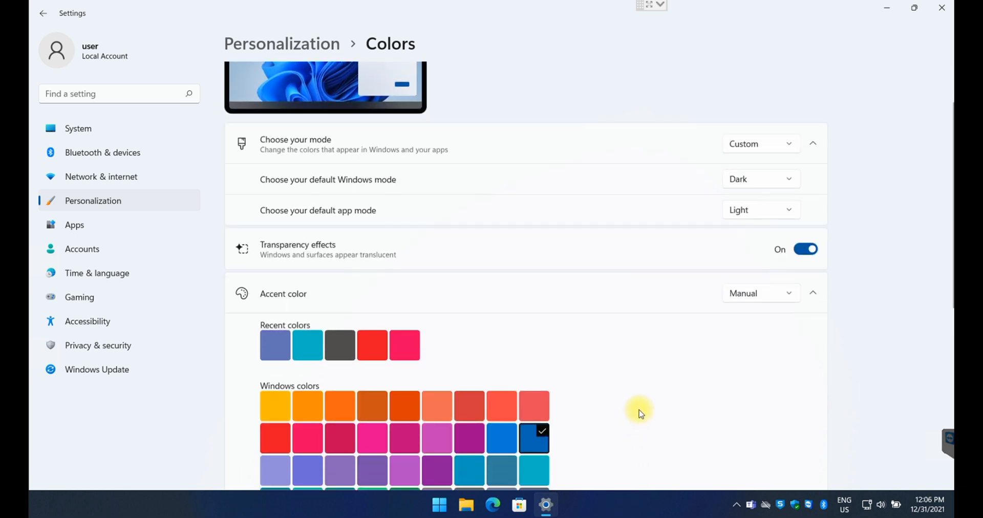
mouse_move(269, 294)
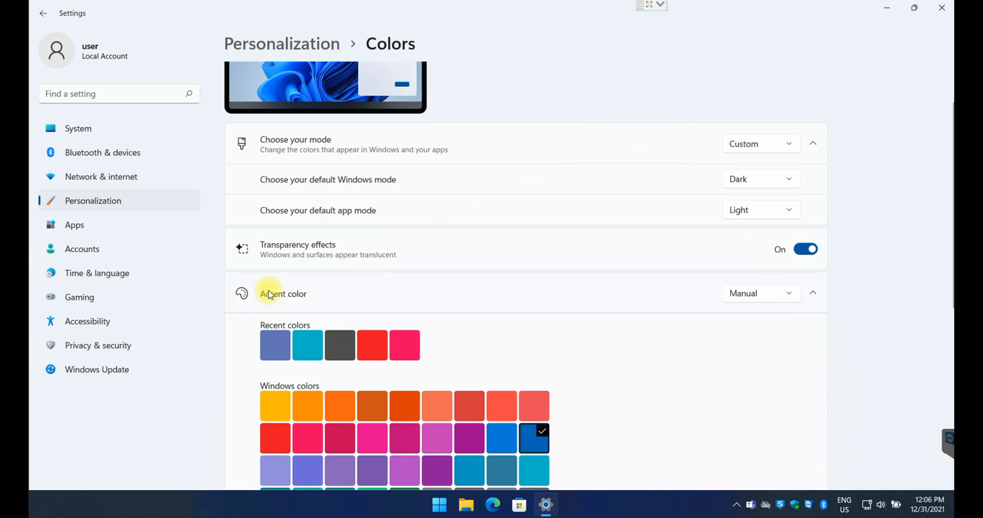
mouse_move(431, 335)
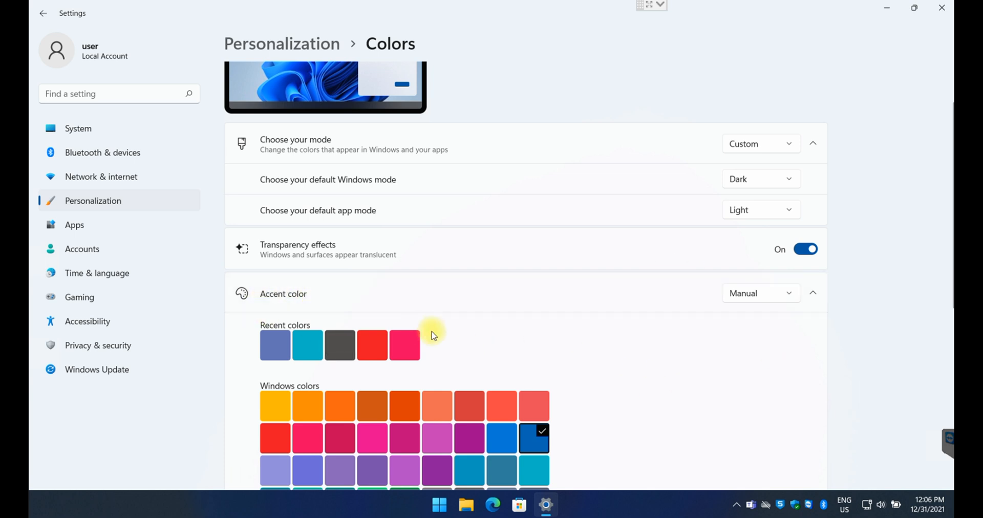
mouse_move(647, 393)
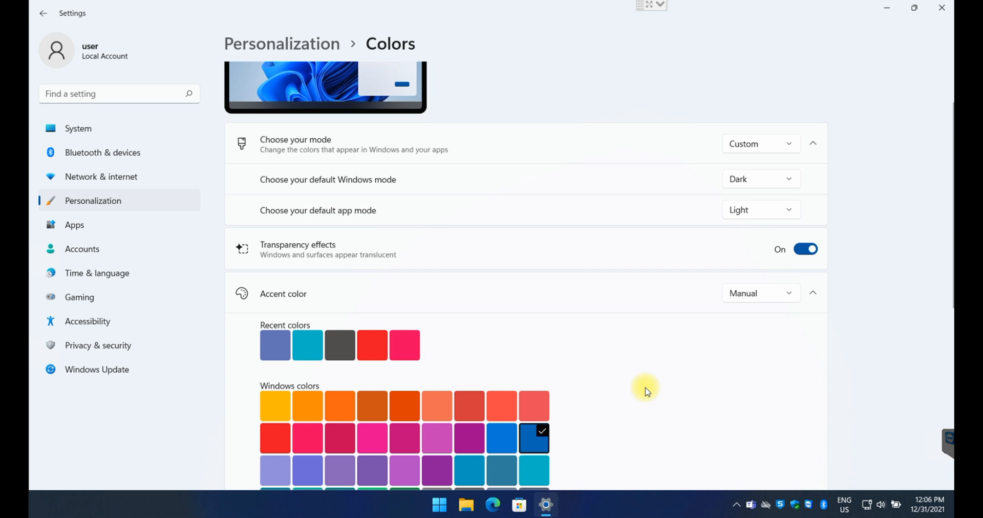
mouse_move(546, 504)
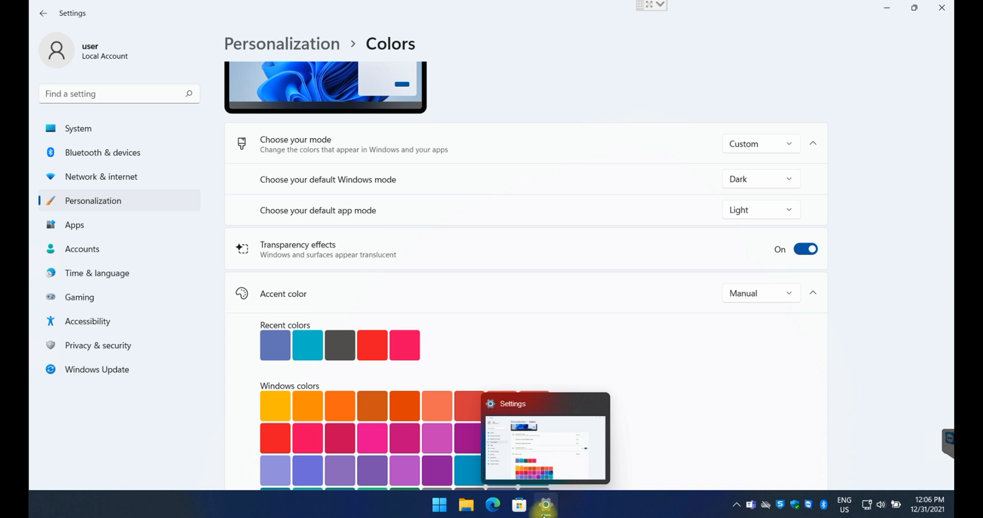
mouse_move(452, 455)
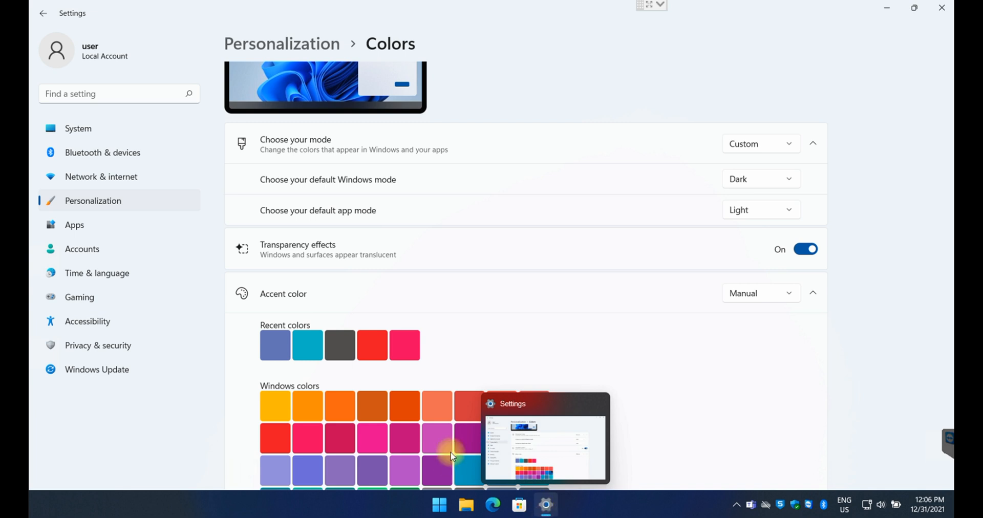
click(535, 437)
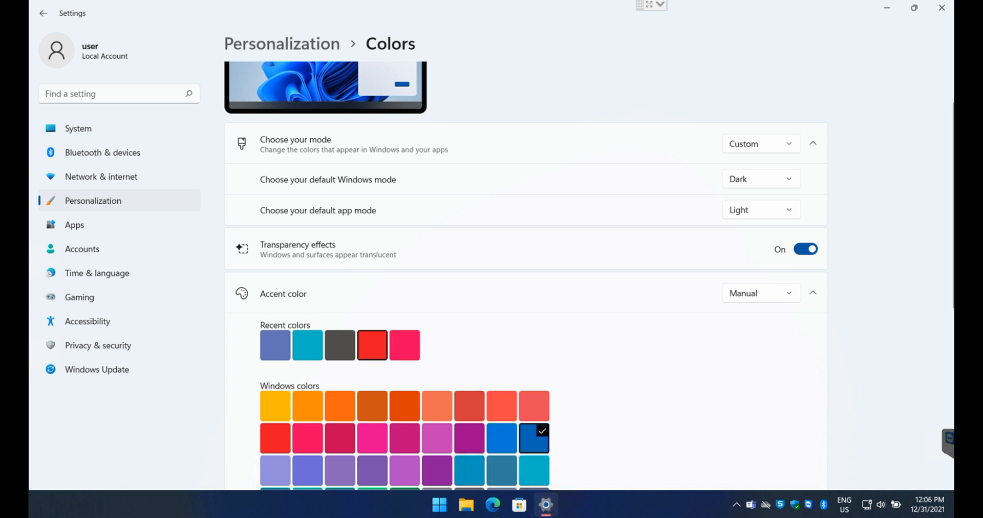
click(372, 344)
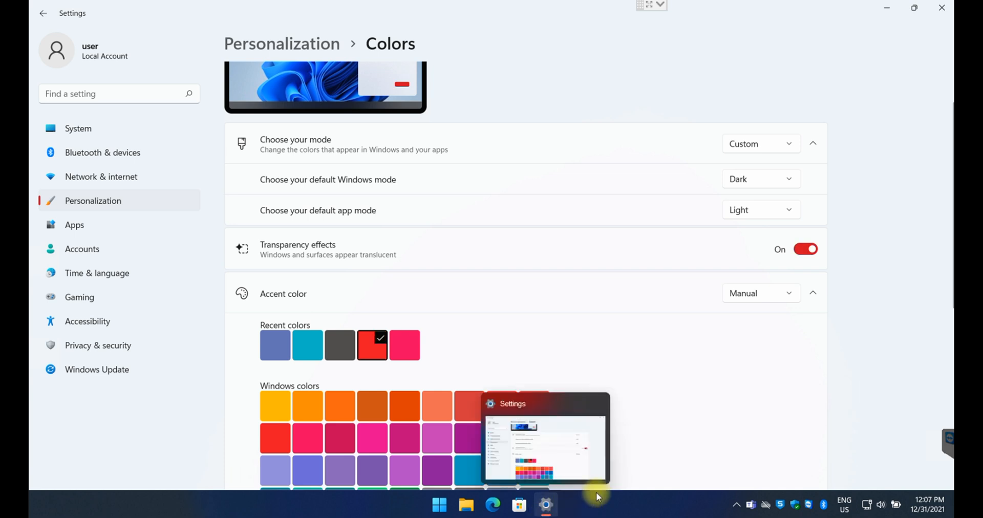
mouse_move(546, 504)
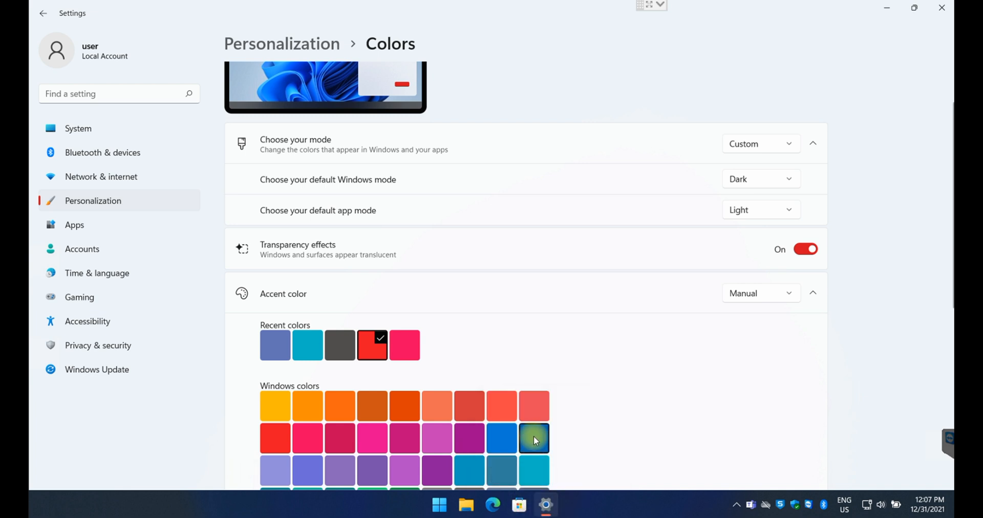
mouse_move(545, 504)
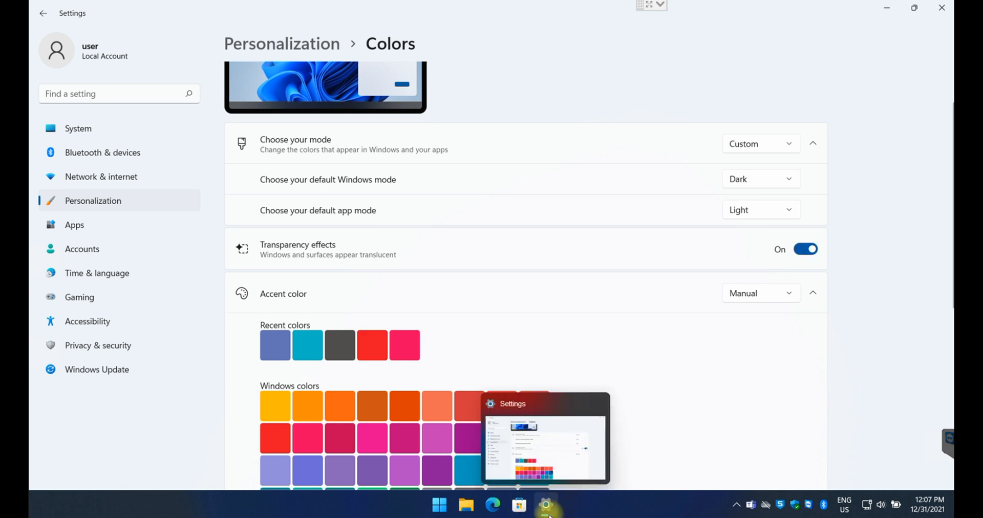
mouse_move(677, 395)
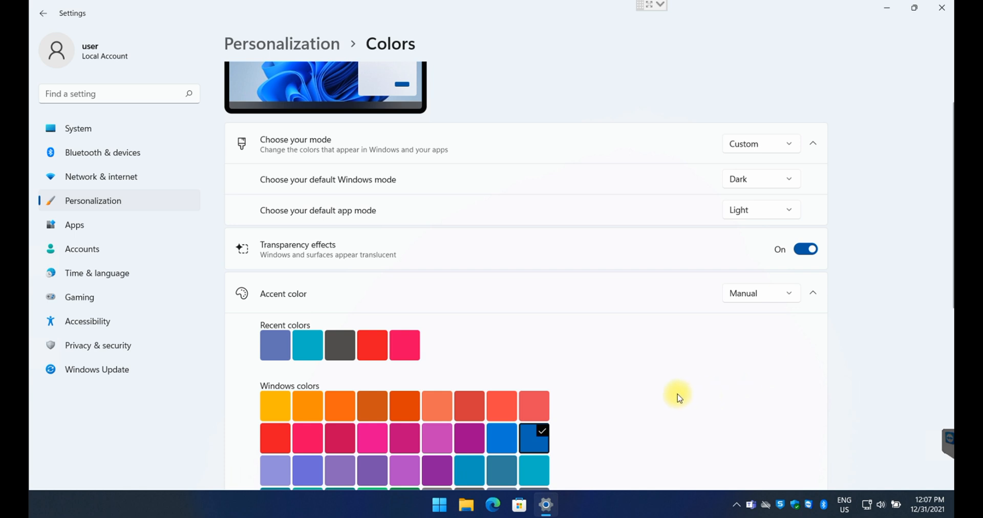
scroll(up, 3)
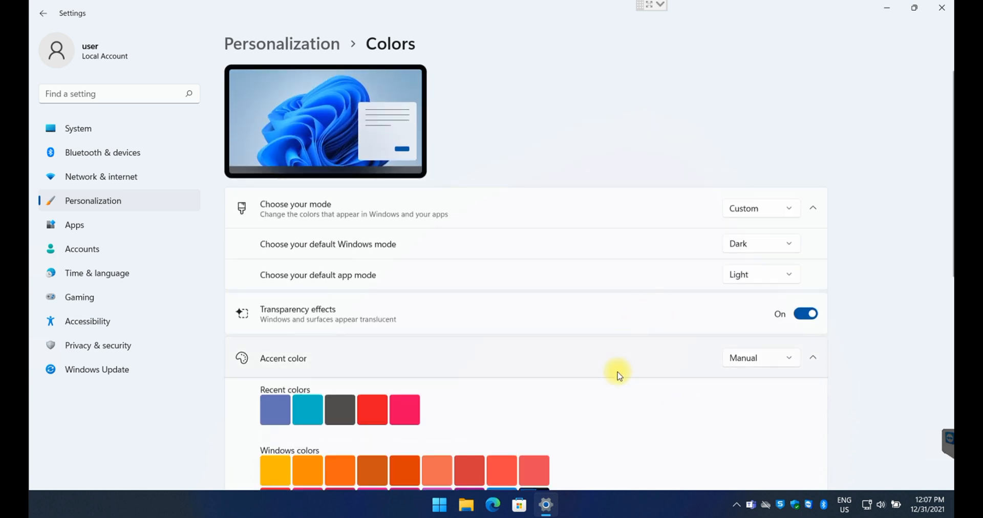
mouse_move(573, 408)
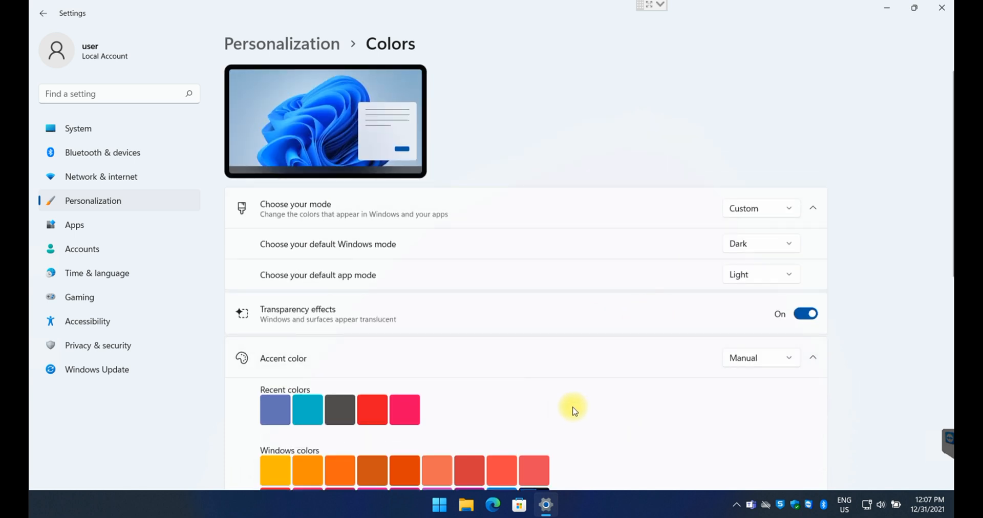
mouse_move(590, 406)
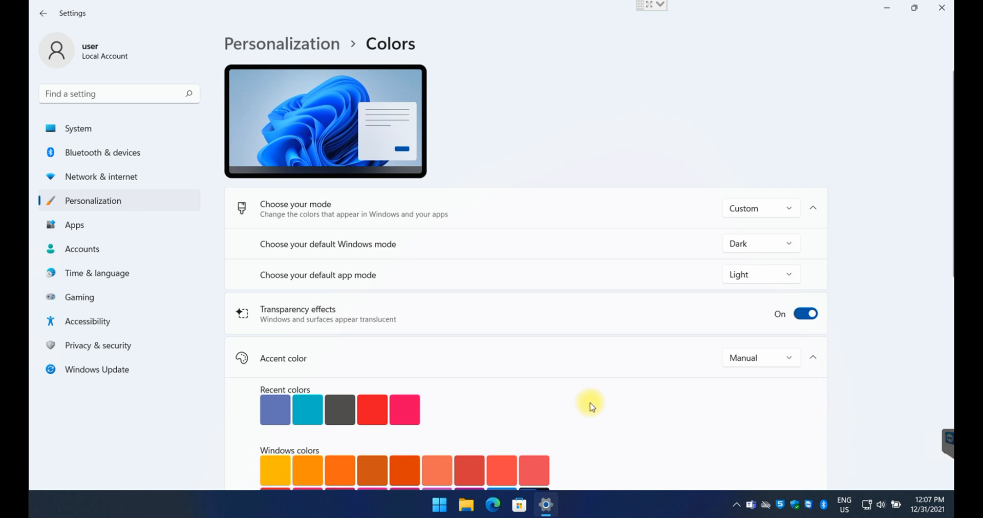
mouse_move(595, 421)
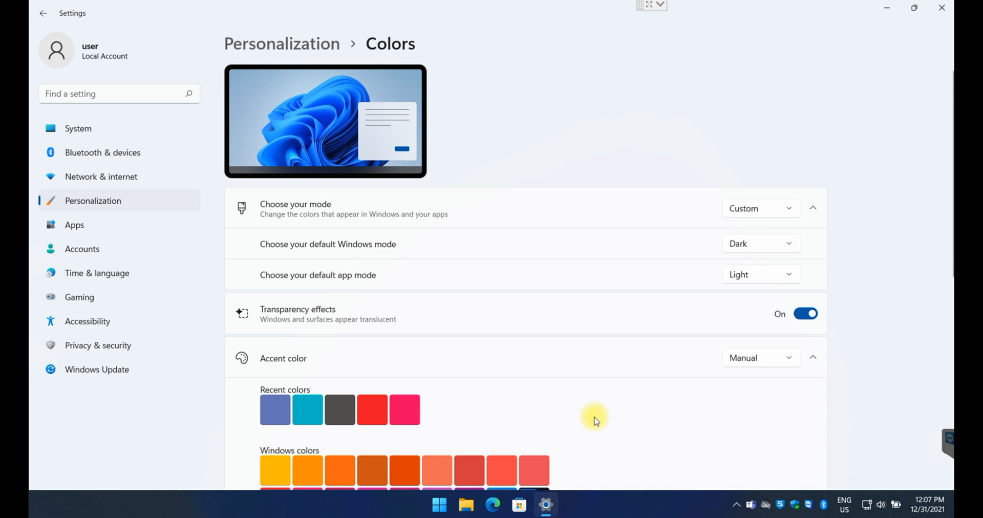
mouse_move(599, 345)
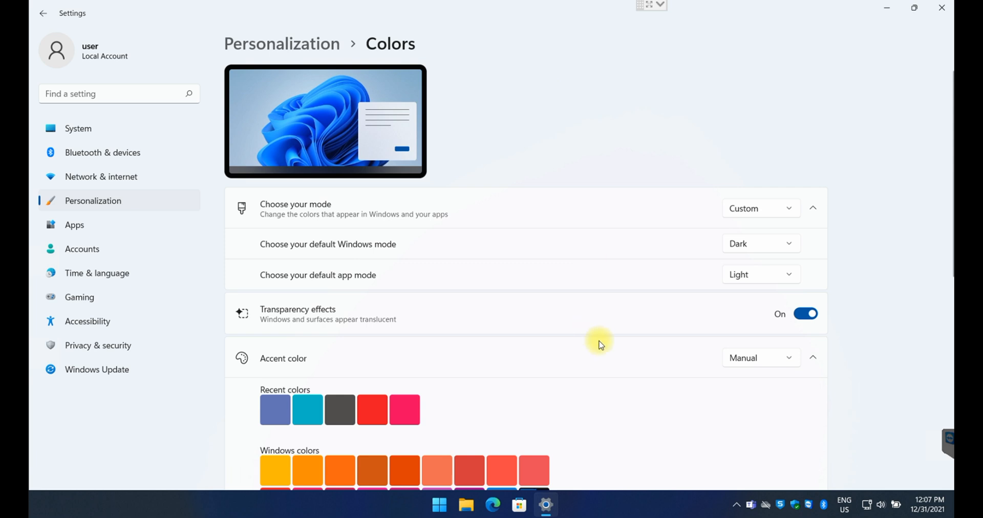
mouse_move(588, 375)
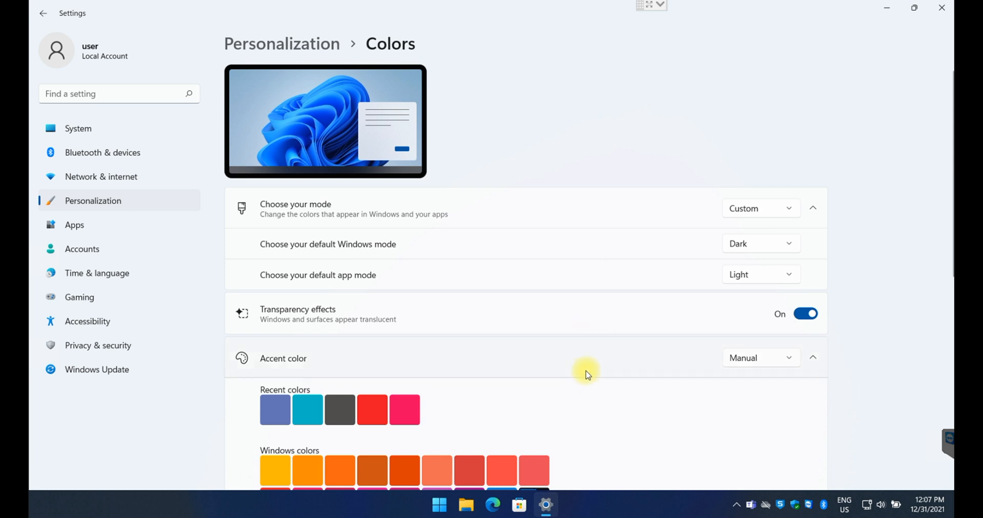
mouse_move(576, 383)
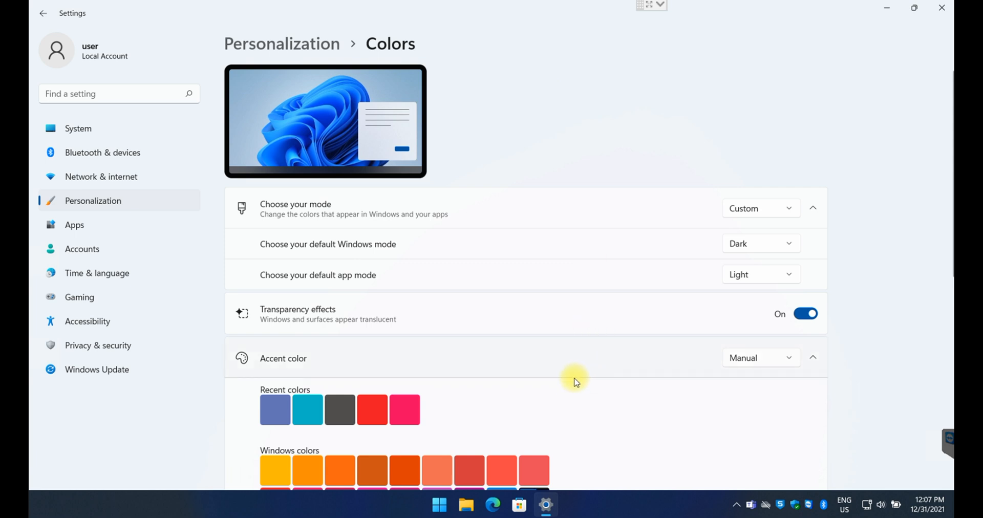
mouse_move(371, 338)
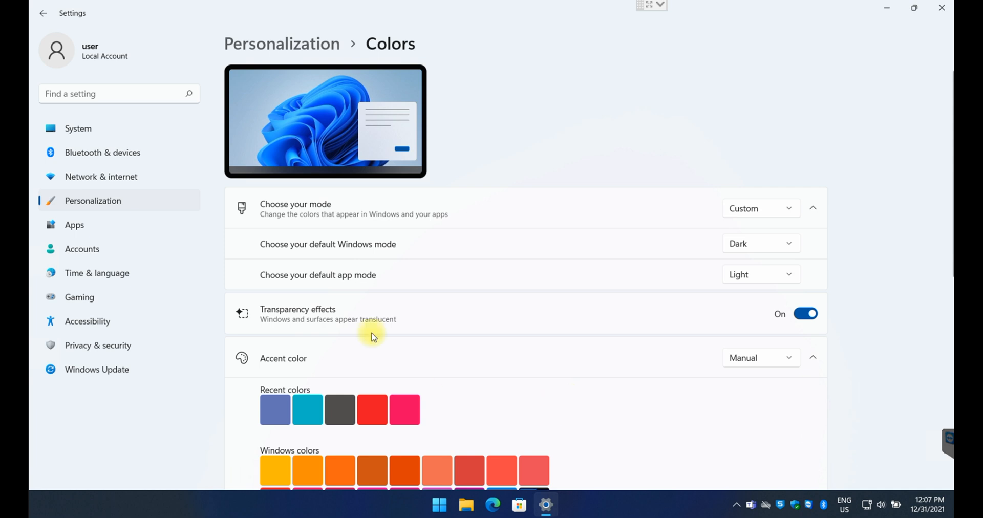
mouse_move(609, 419)
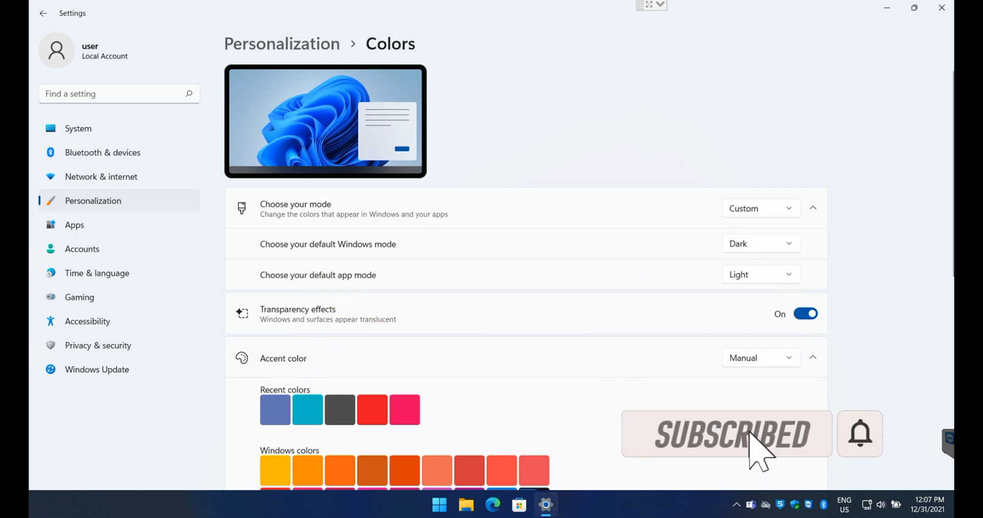
mouse_move(618, 431)
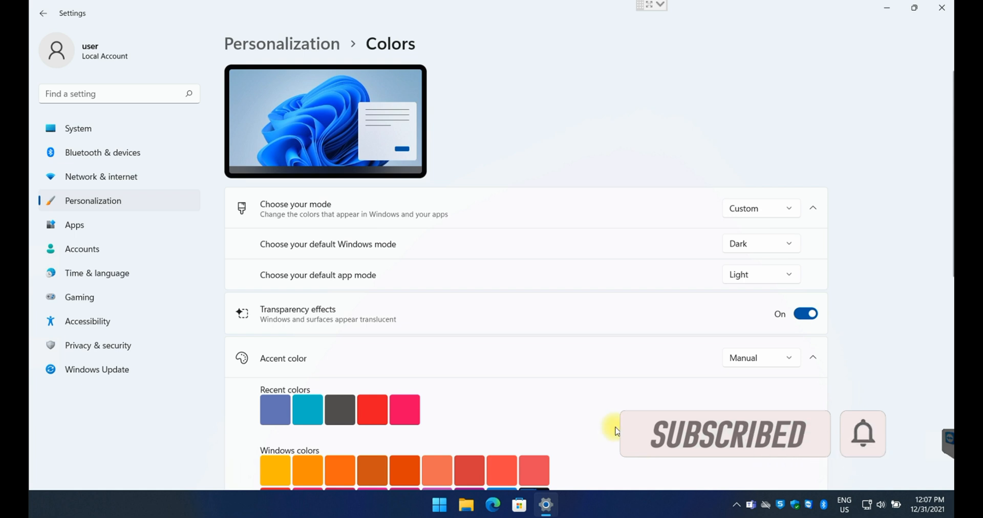
mouse_move(930, 508)
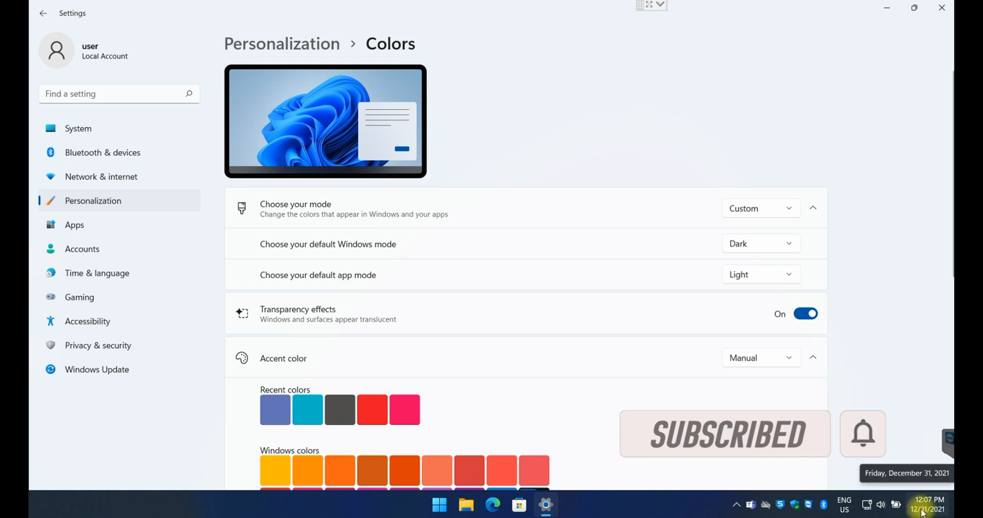